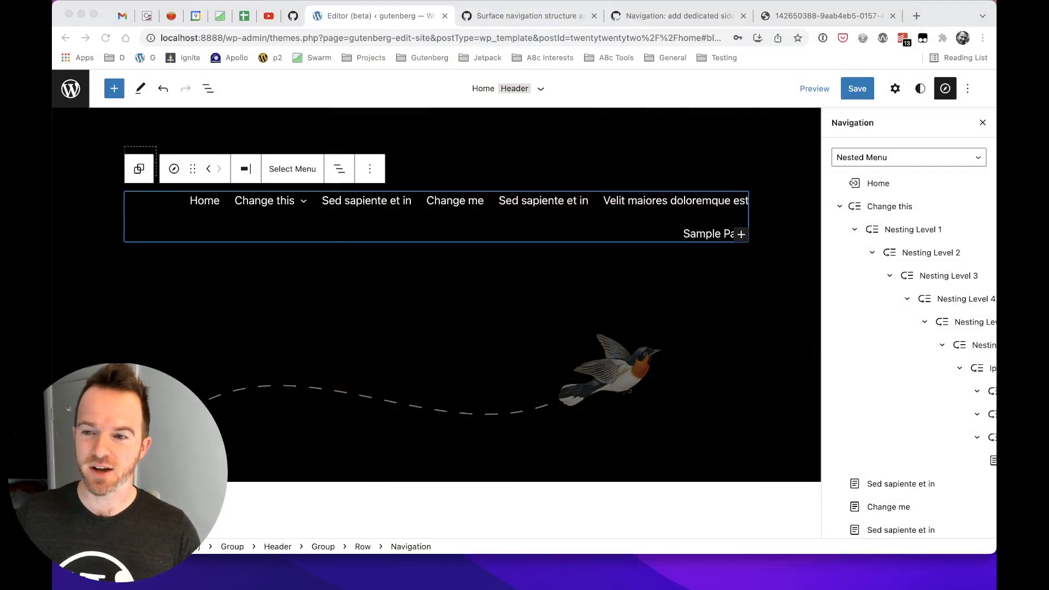
mouse_move(854, 177)
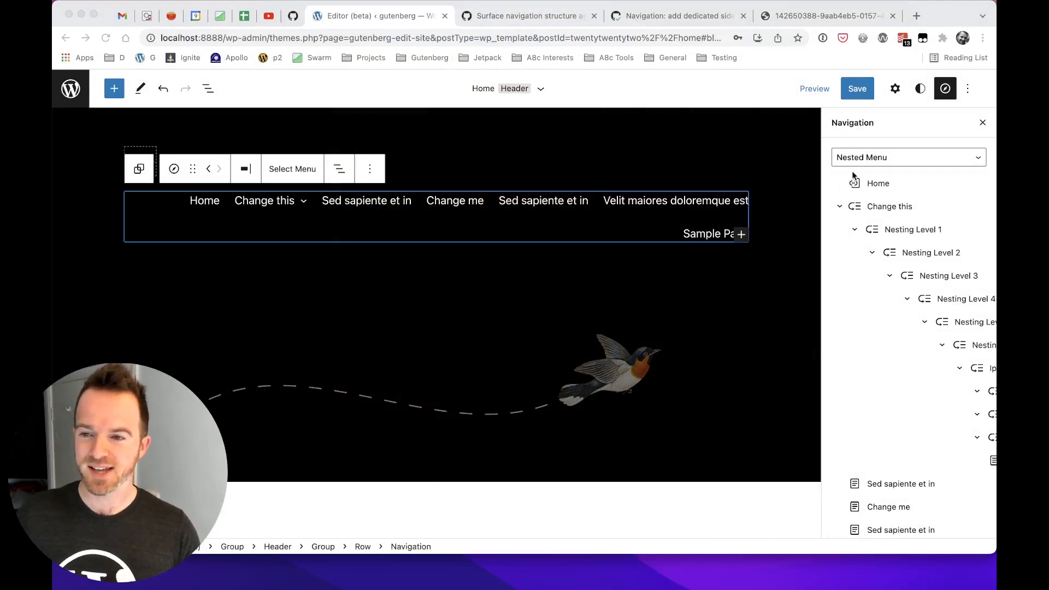
- Rename the Nested Menu's 'Change me' link to 'Daves Item' and close the Navigation sidebar
left_click(839, 207)
type("Daves Item")
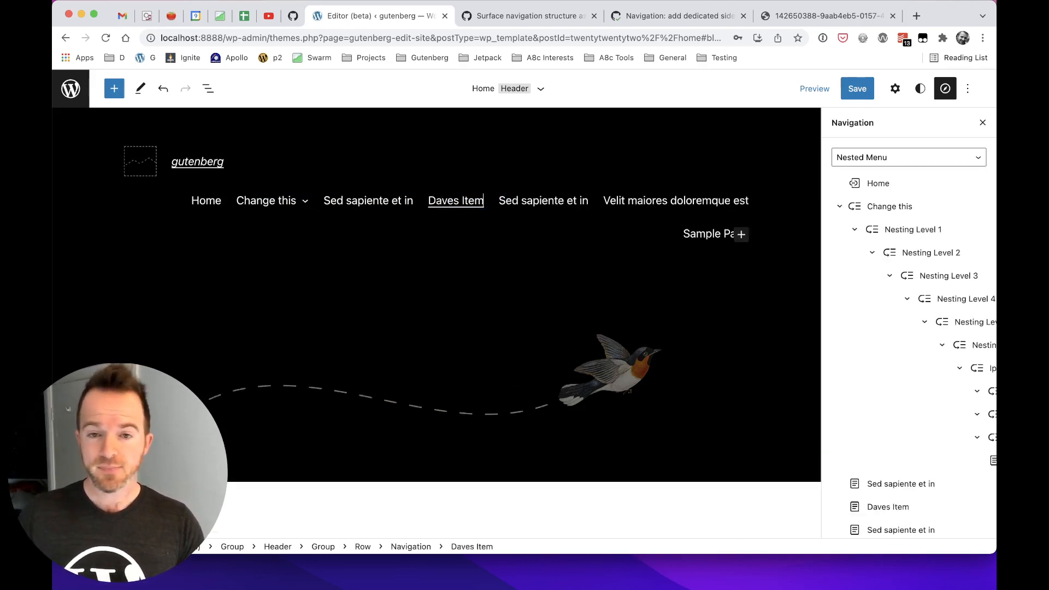
left_click(857, 89)
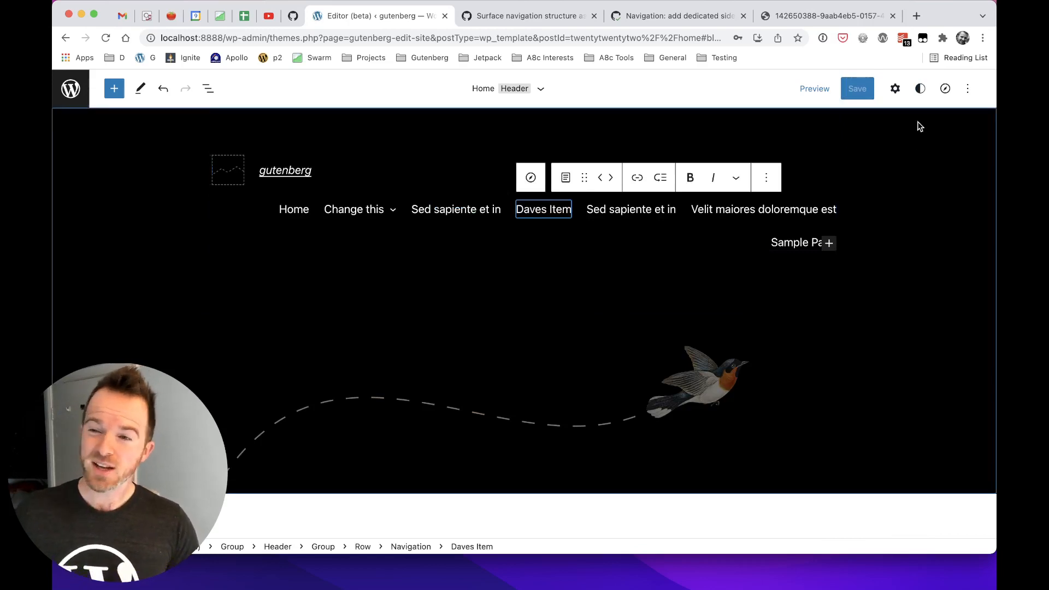
- Show the Home template's settings listing its Header and Footer areas
left_click(895, 89)
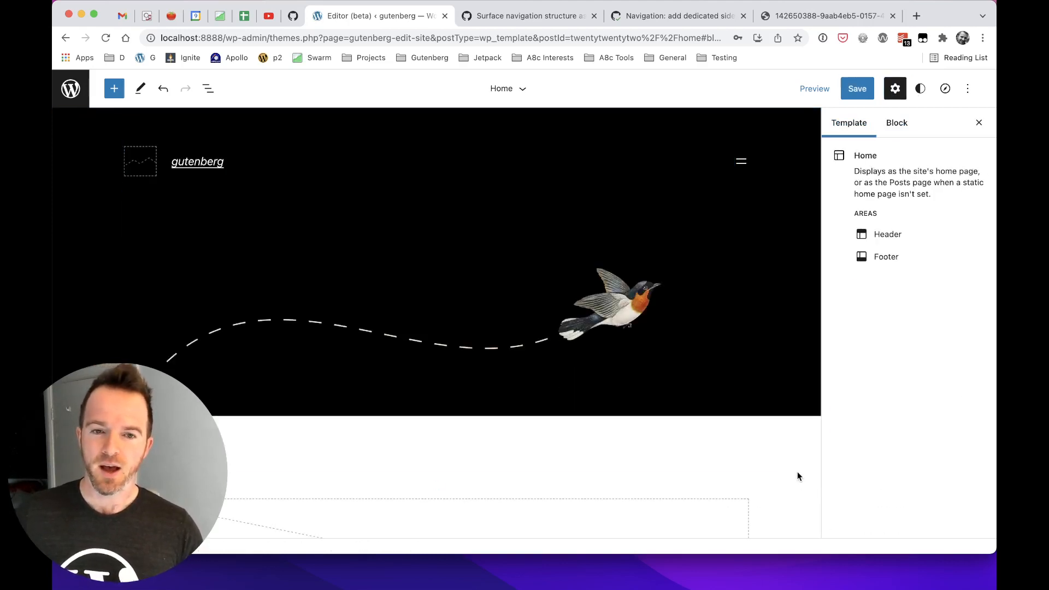
mouse_move(806, 345)
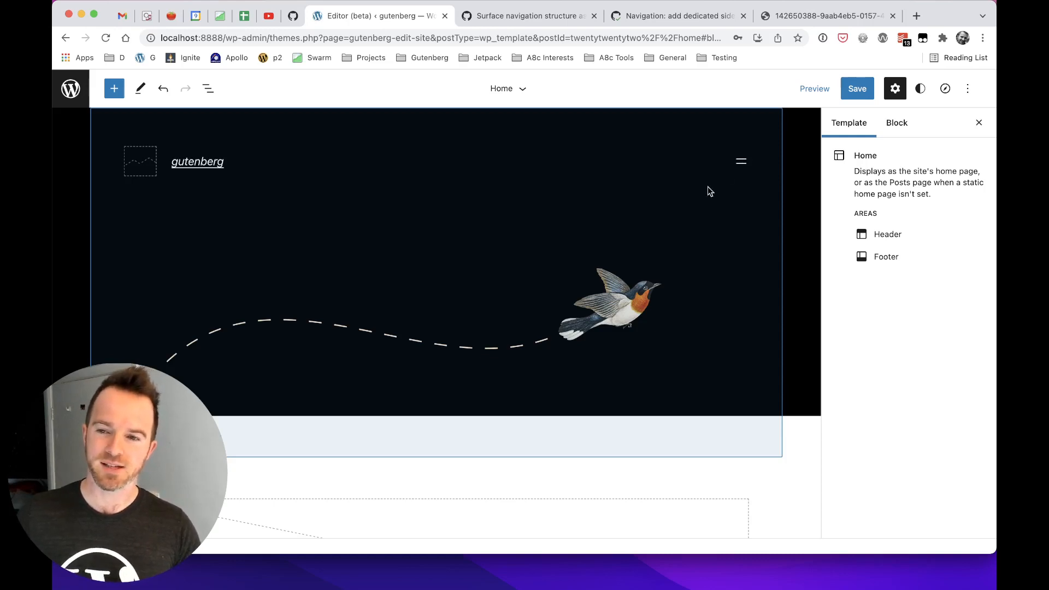
mouse_move(740, 167)
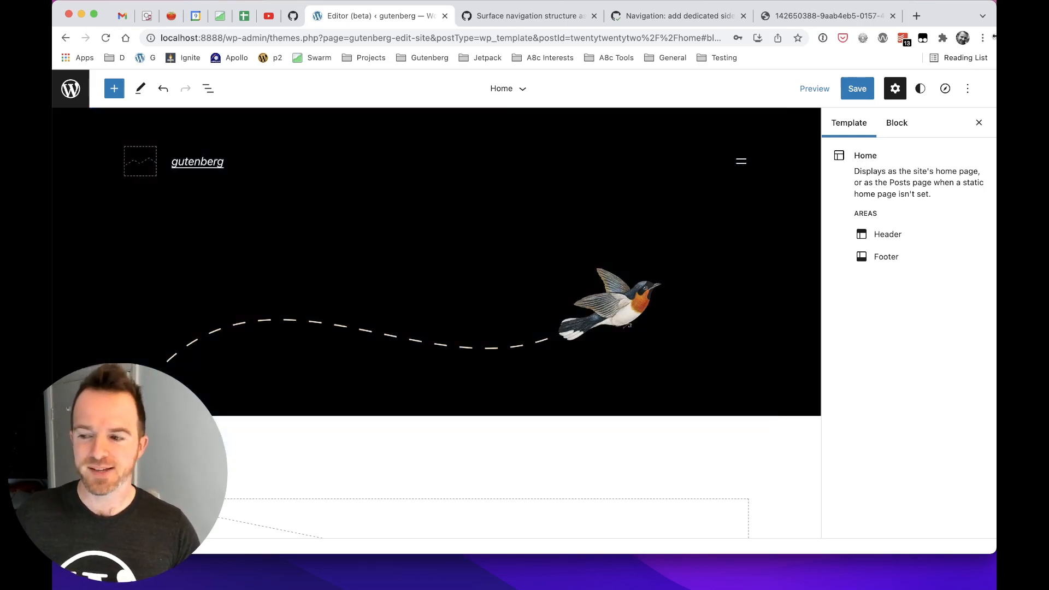
mouse_move(207, 87)
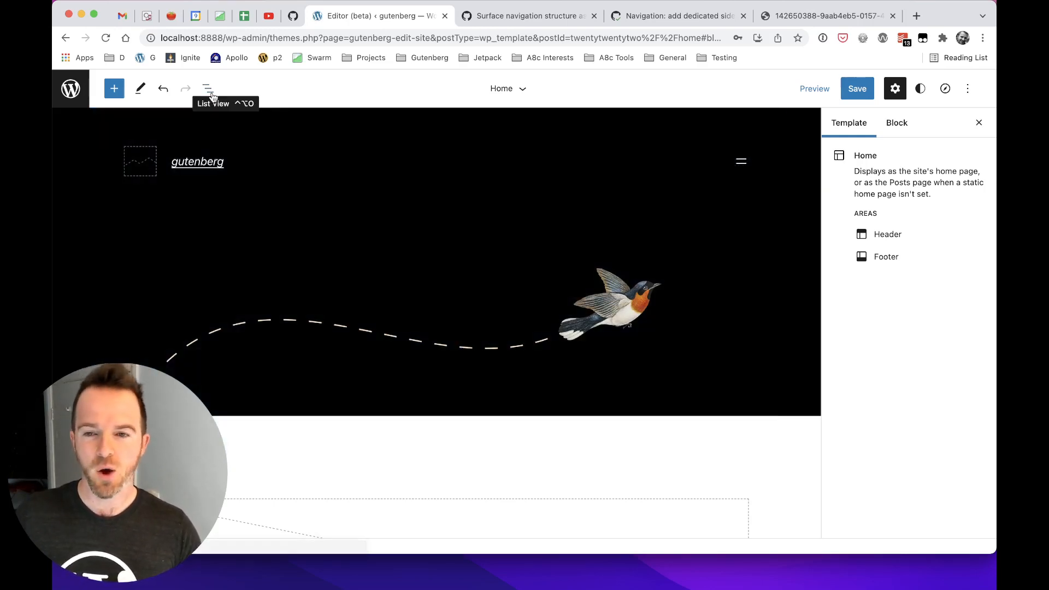
- Reveal the header Navigation block's links in List View, collapsing the 'Change this' submenu
left_click(208, 87)
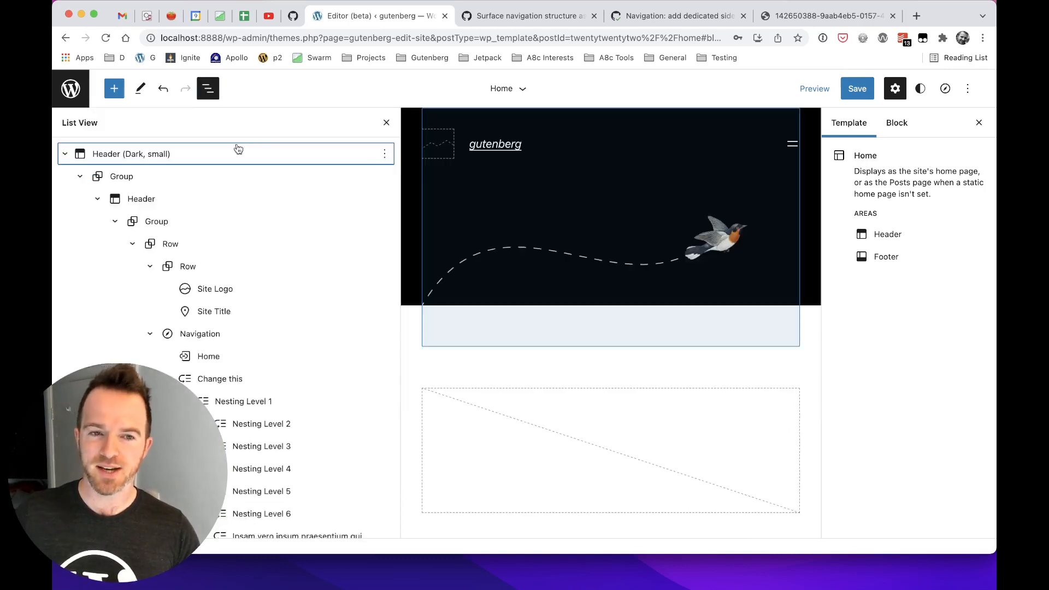
scroll("down", 3)
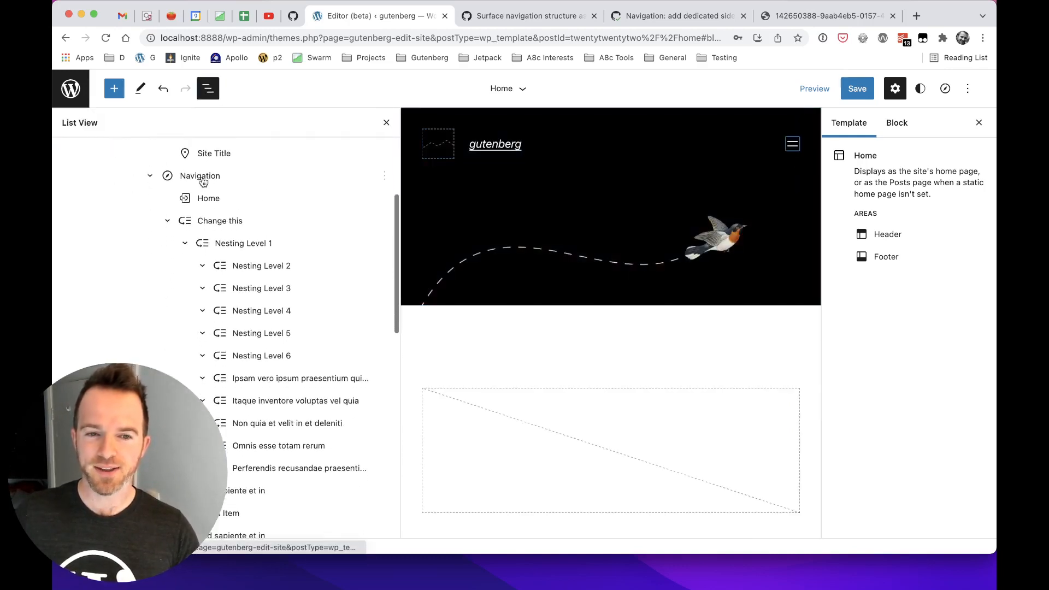
left_click(219, 221)
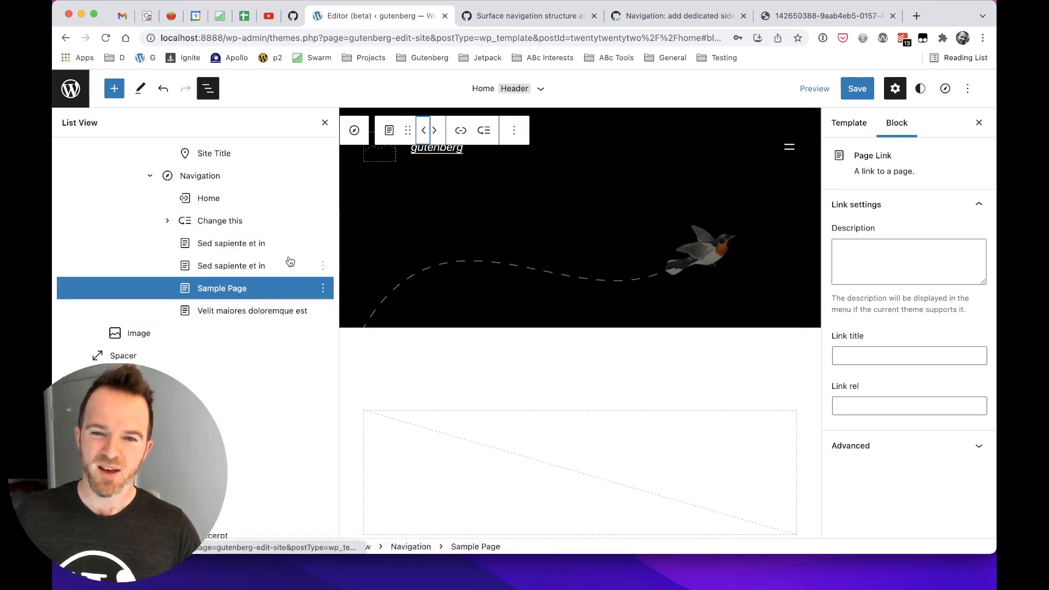
mouse_move(258, 207)
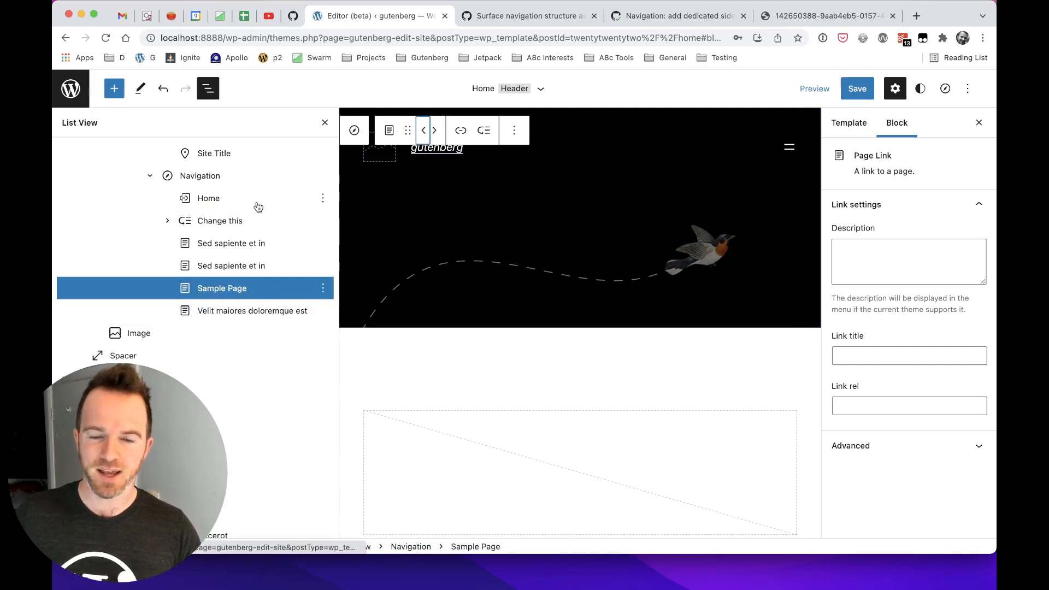
mouse_move(354, 130)
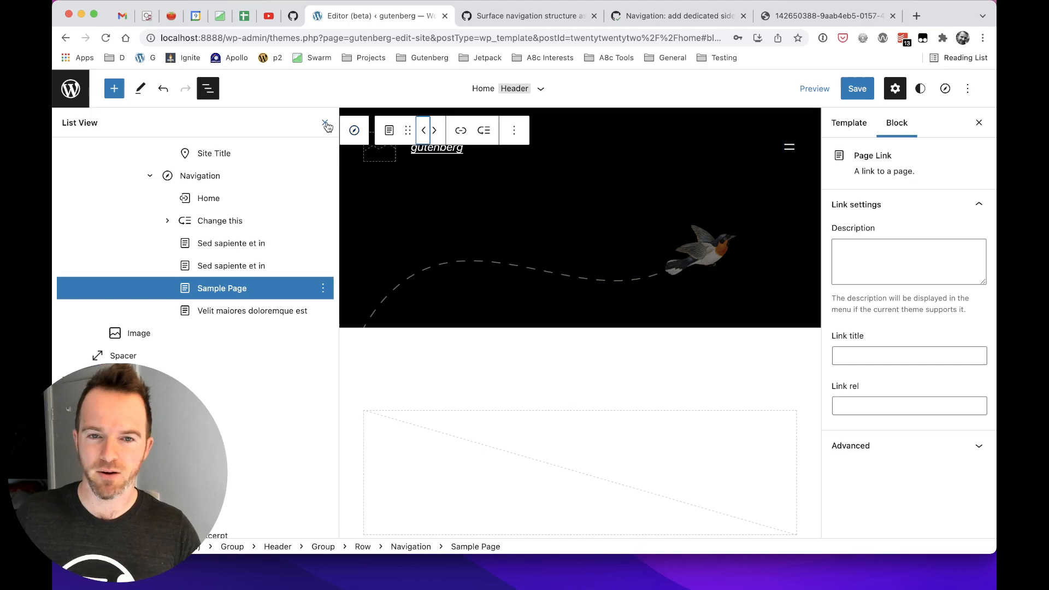
- Toggle the Navigation block's Overlay Menu to Mobile and back to Always
left_click(324, 124)
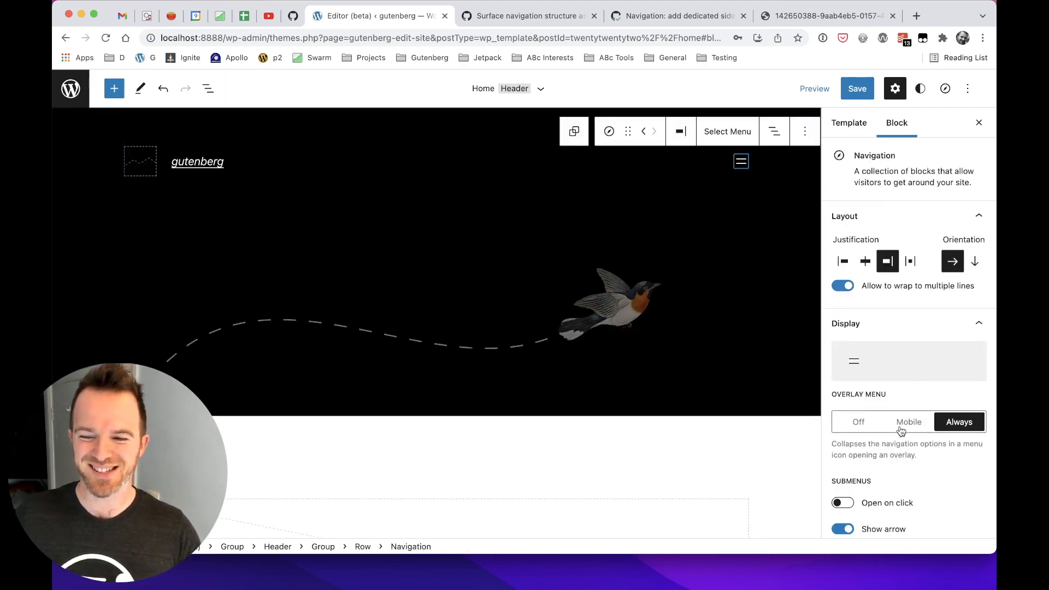
left_click(909, 422)
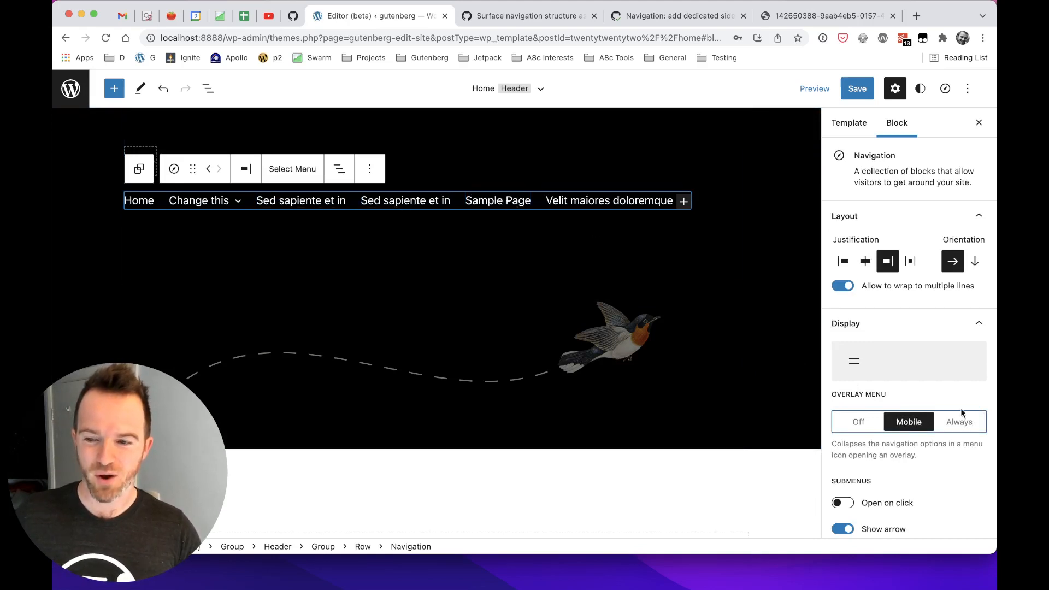
left_click(959, 422)
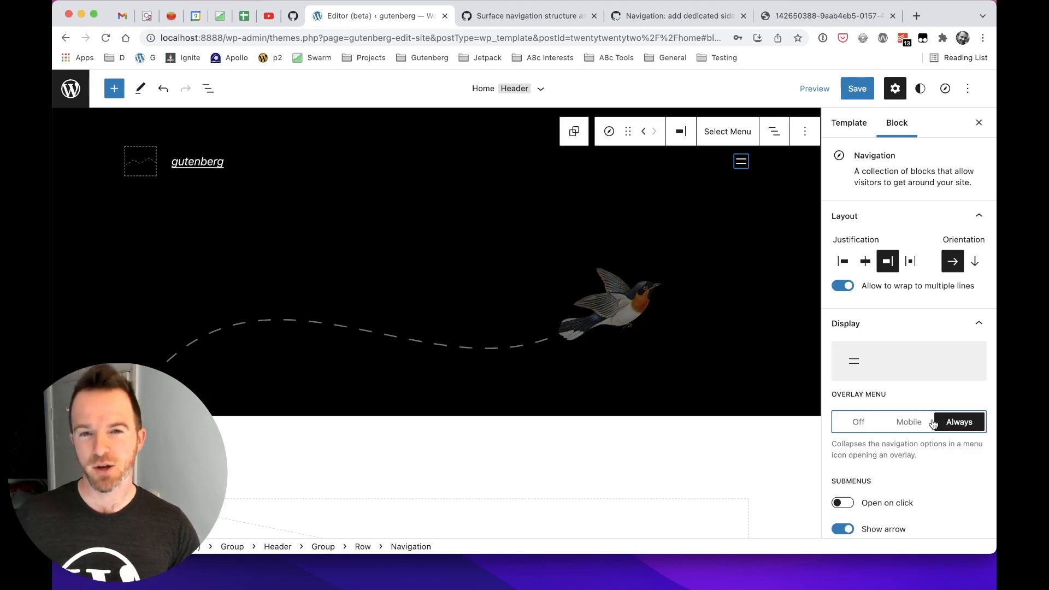
- Close the settings sidebar and switch to GitHub issue #36667 on surfacing navigation structure
left_click(959, 421)
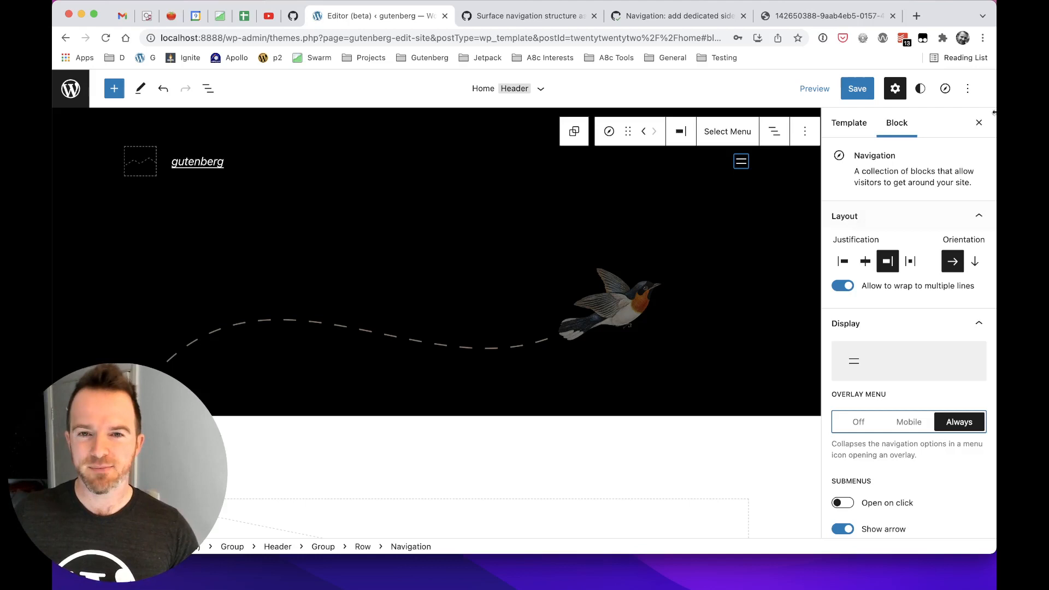
mouse_move(767, 256)
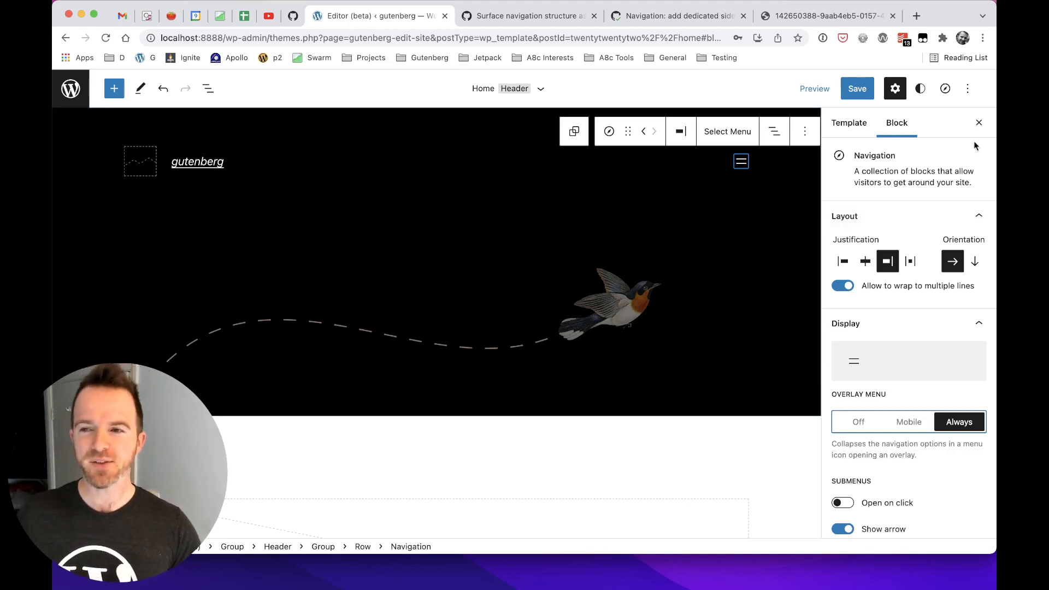
mouse_move(977, 122)
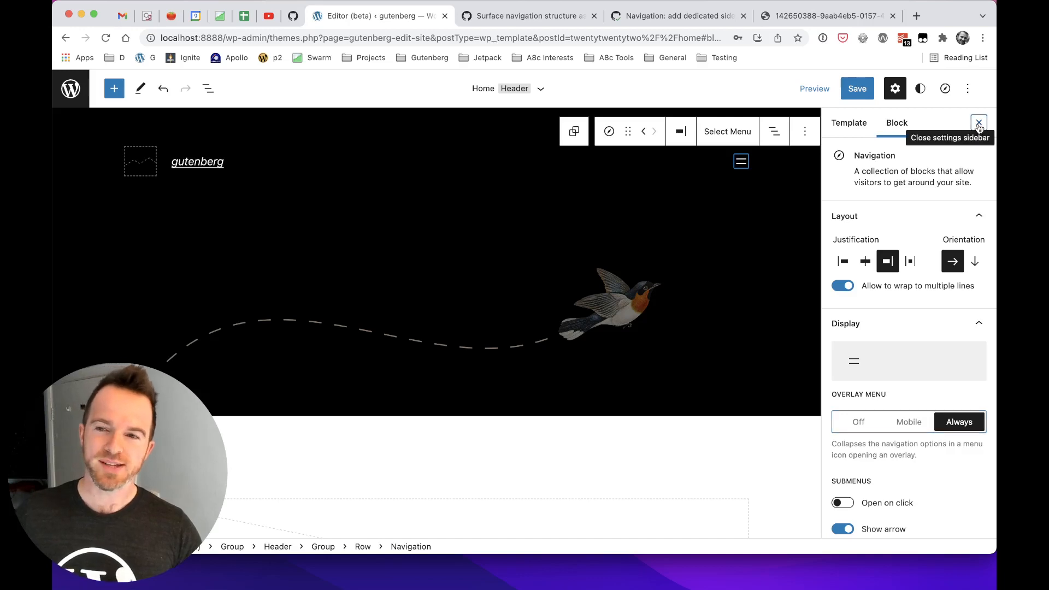
left_click(533, 15)
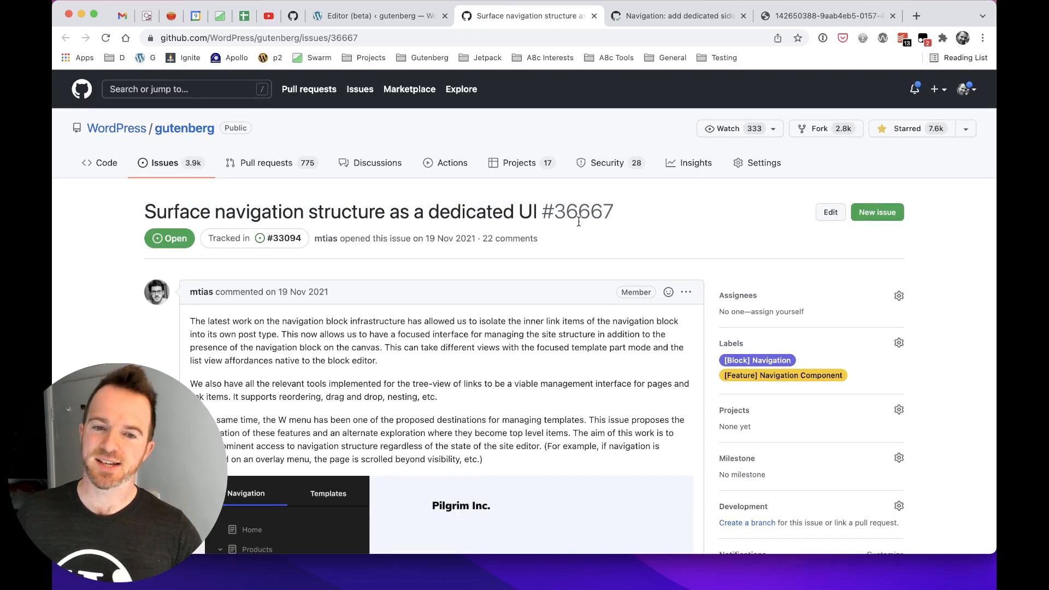
- Review the issue's mockups, then switch to pull request #39290 adding the navigation sidebar
left_click_drag(144, 211, 495, 211)
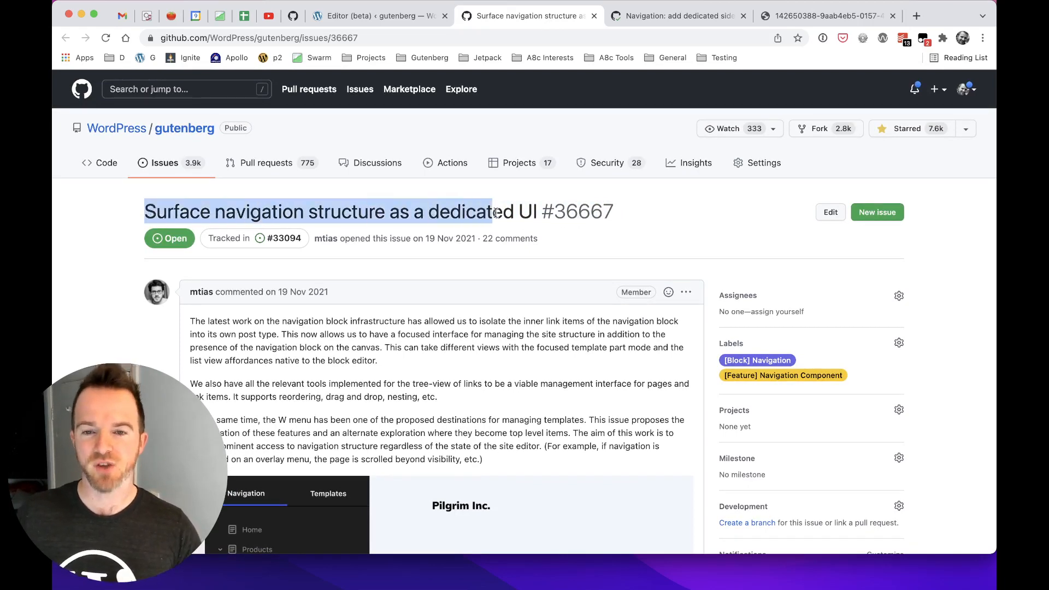
scroll("down", 3)
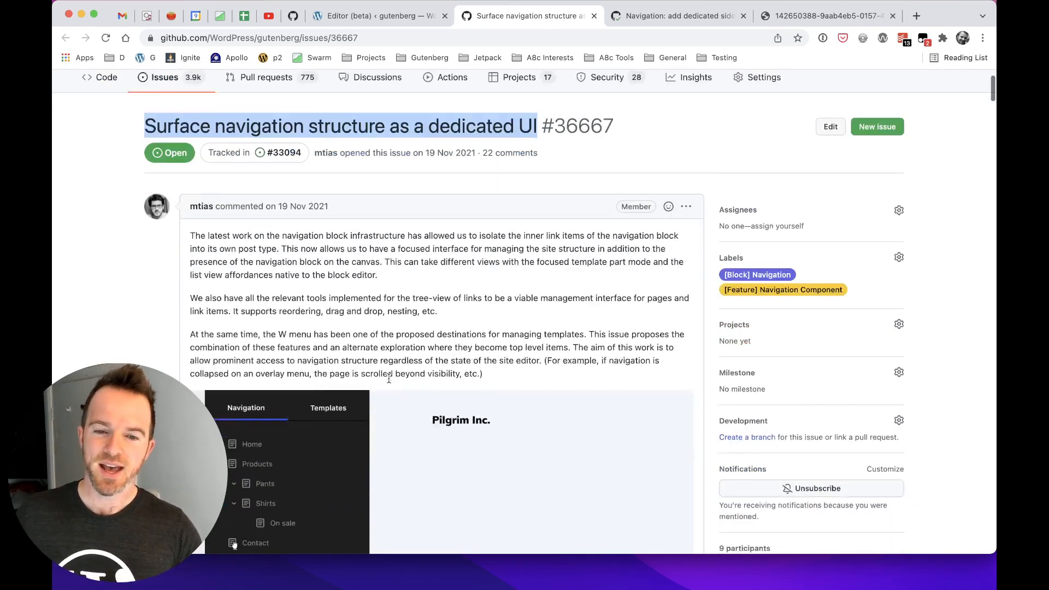
scroll("down", 3)
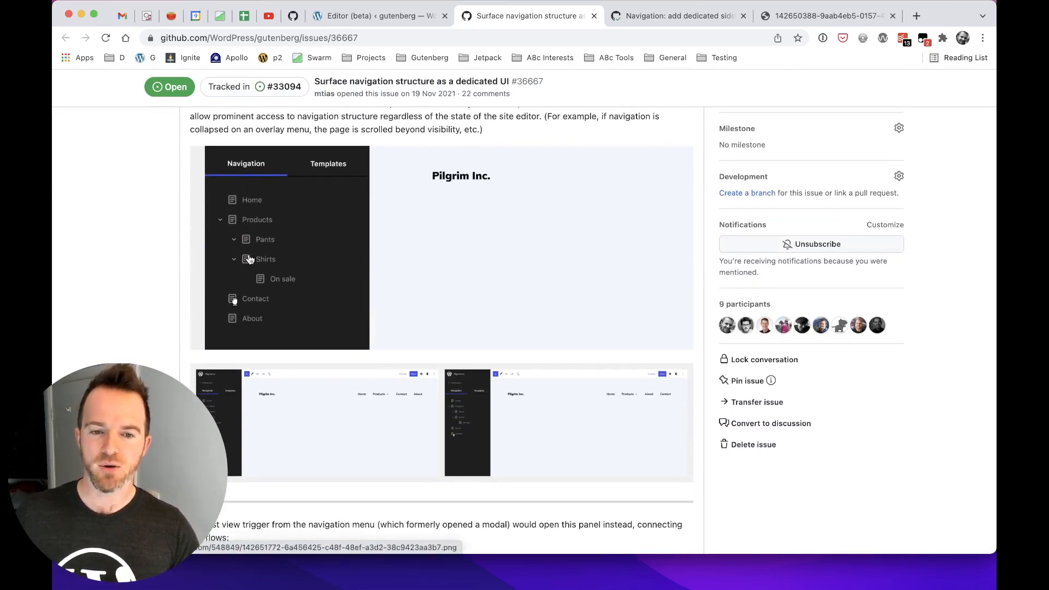
mouse_move(249, 210)
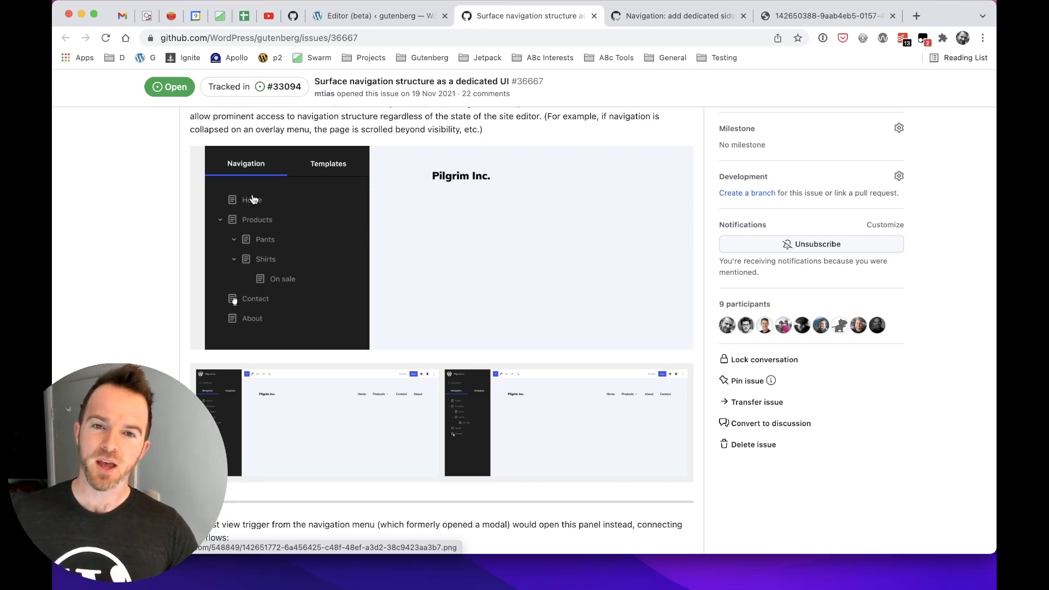
left_click(681, 16)
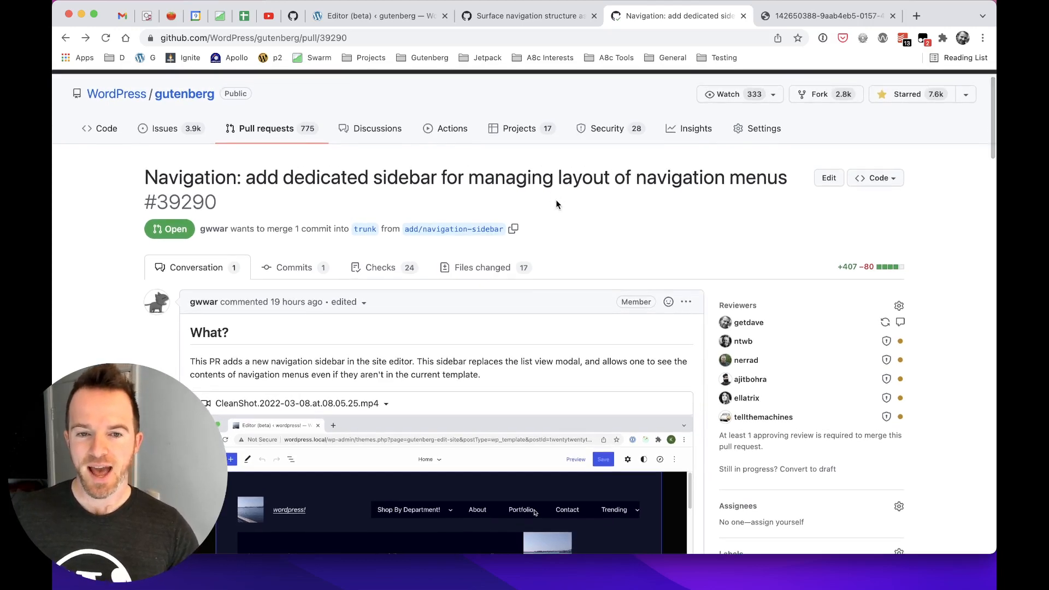
double_click(590, 177)
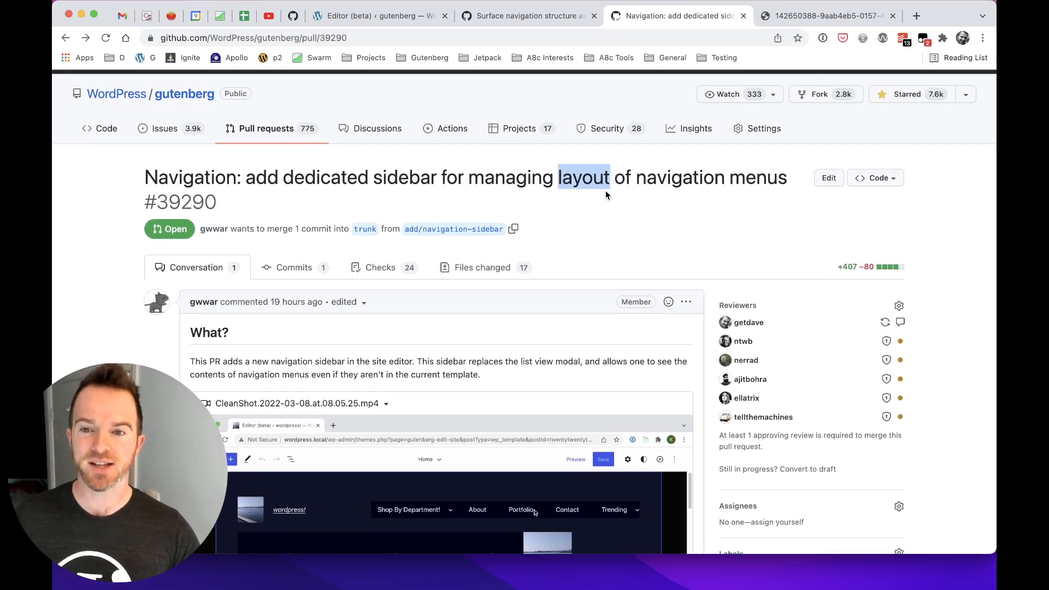
scroll("down", 3)
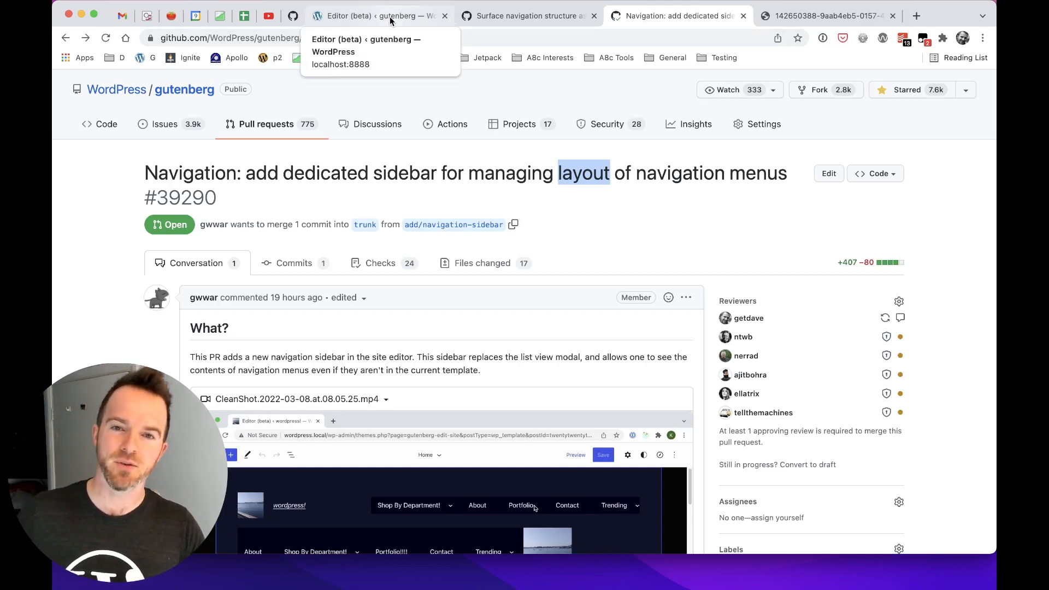
- Return to the Site Editor and show the header Navigation block's settings
left_click(378, 16)
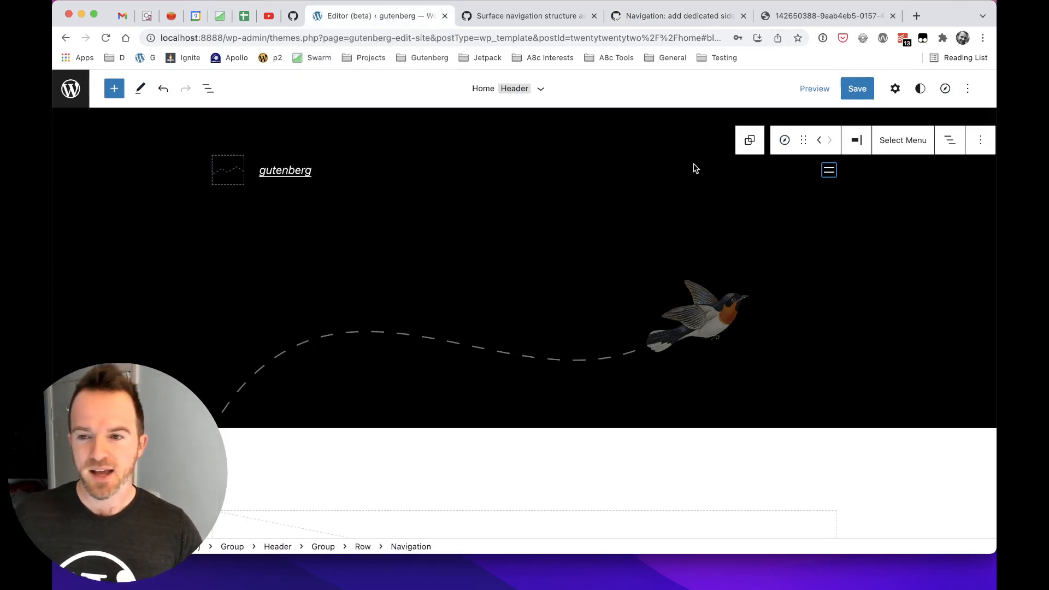
left_click(895, 87)
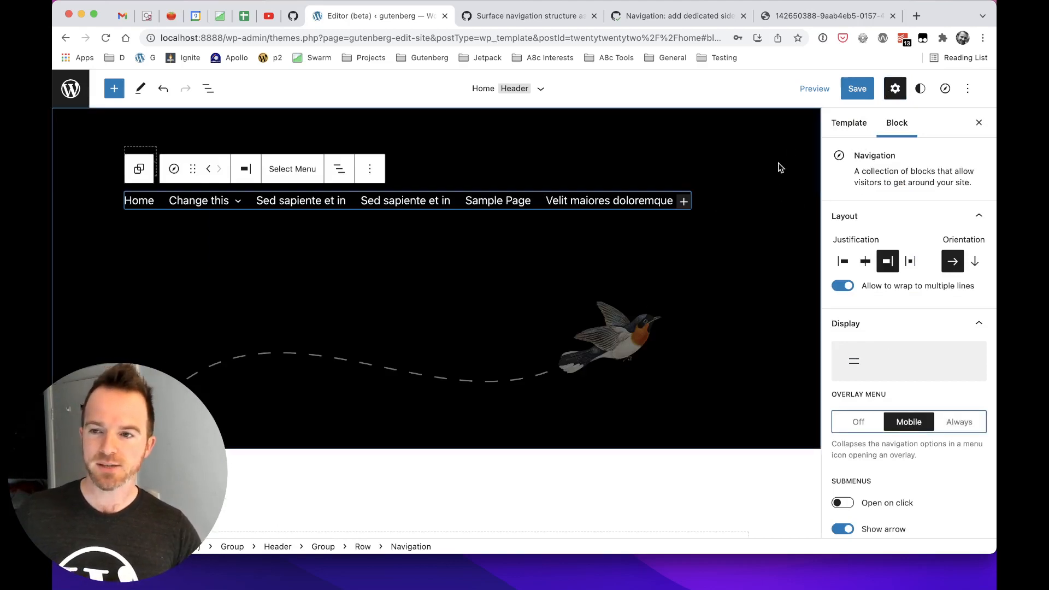
mouse_move(944, 88)
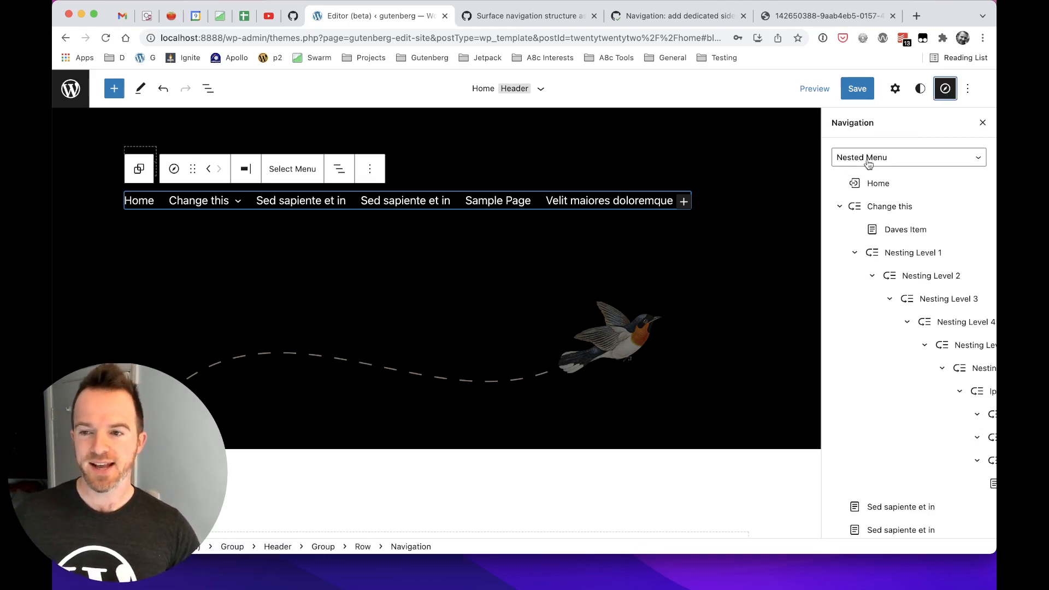
- Collapse 'Change this' and duplicate the 'Velit maiores doloremque est' menu item
left_click(293, 168)
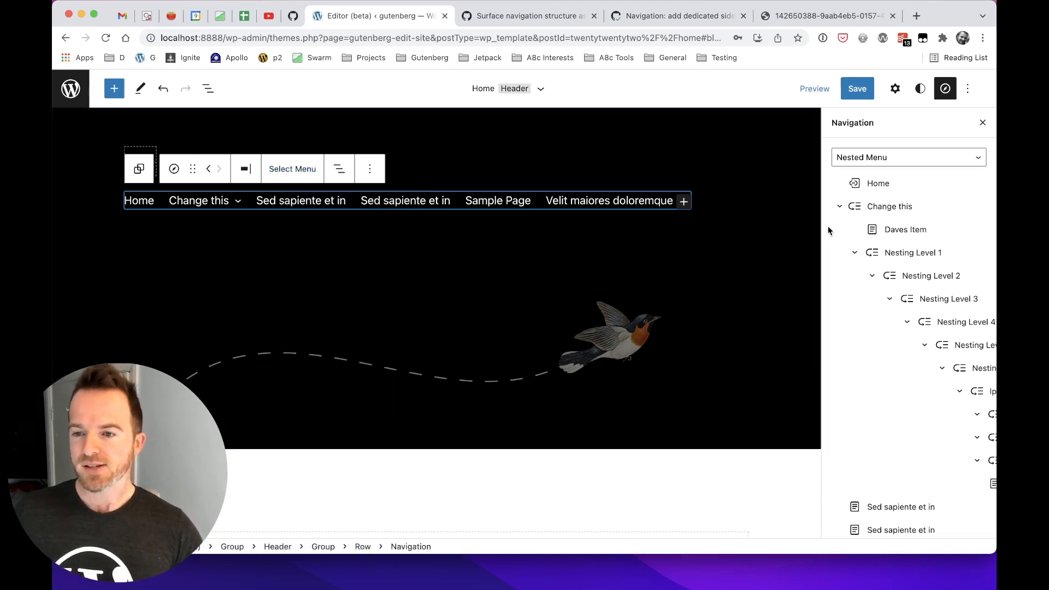
left_click(839, 207)
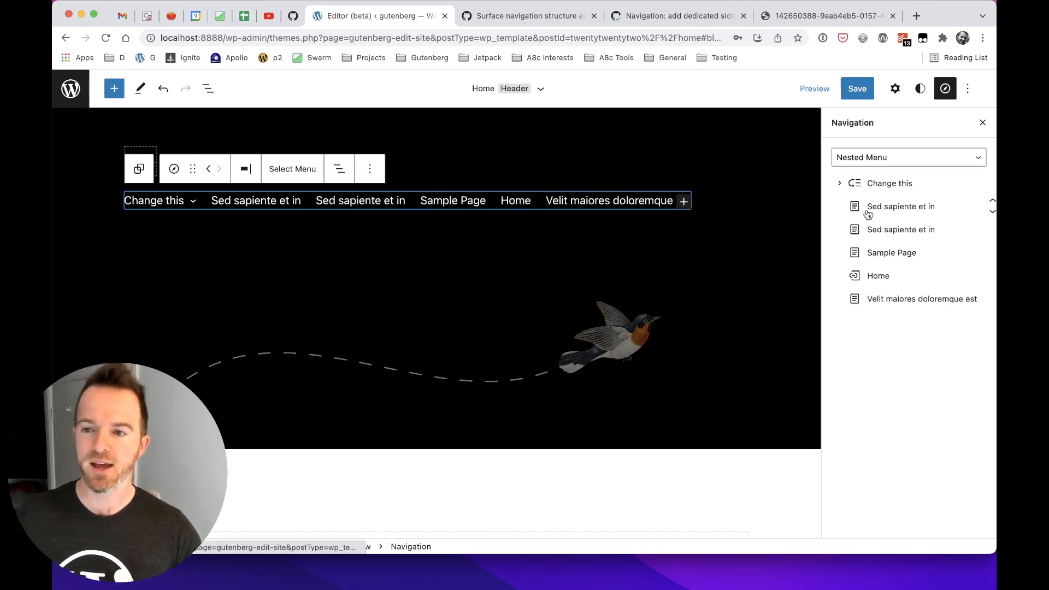
mouse_move(983, 302)
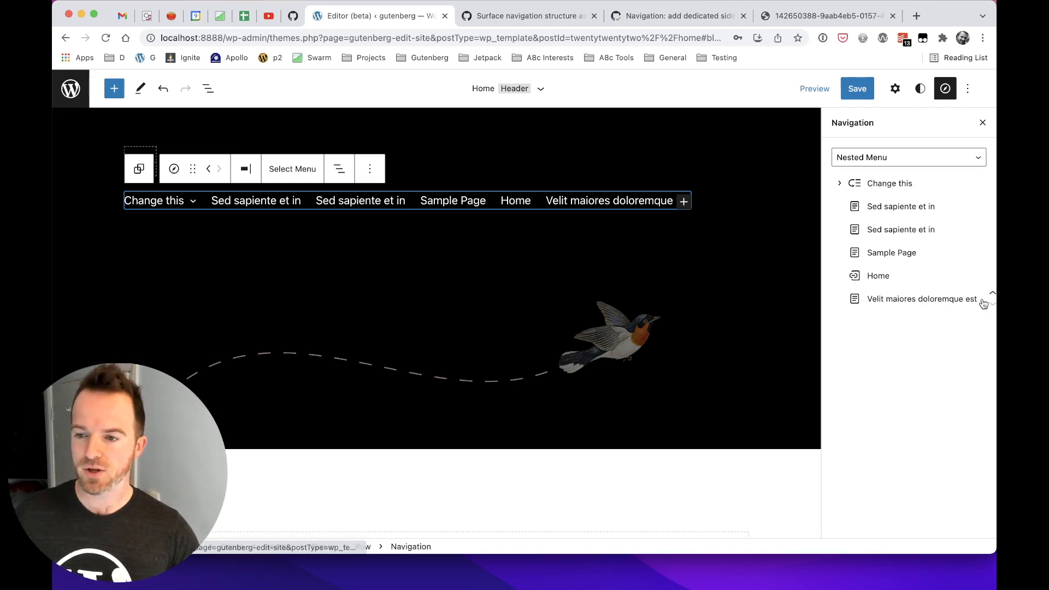
left_click(990, 303)
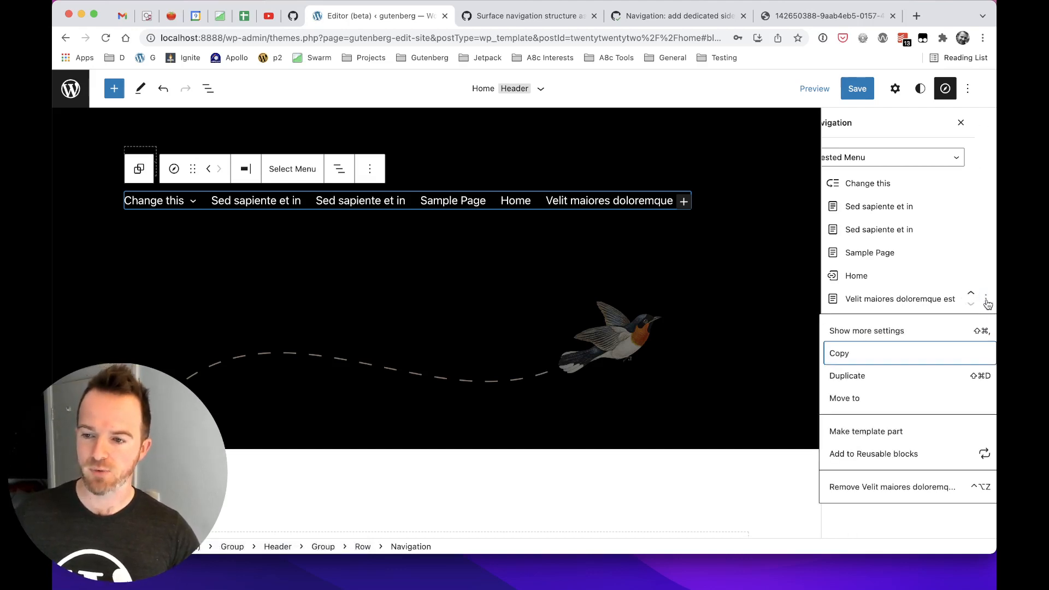
left_click(847, 376)
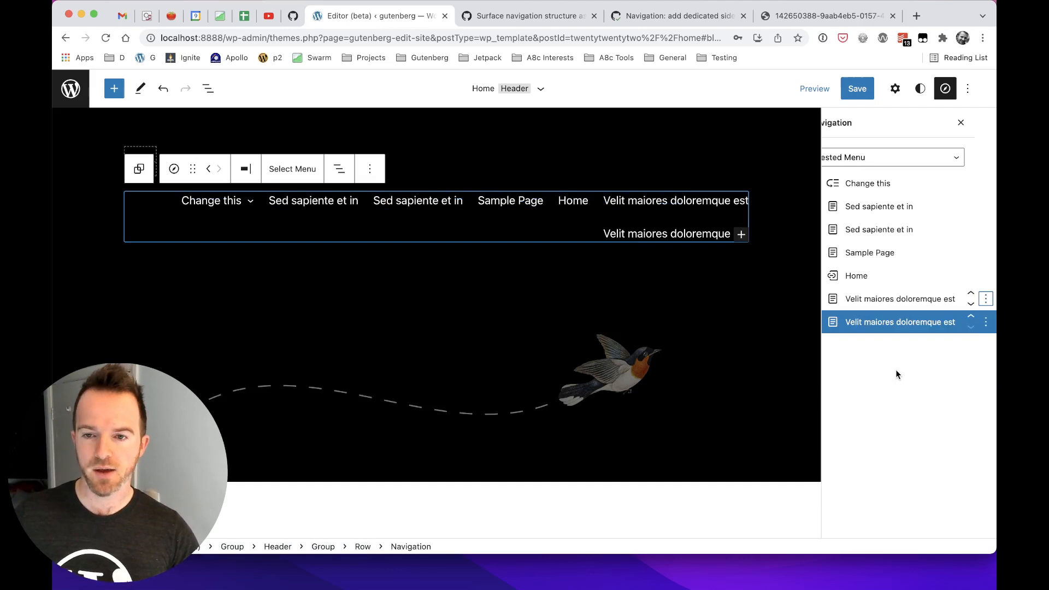
- Remove the duplicated Velit item, close the sidebar and return to the block settings
left_click(985, 321)
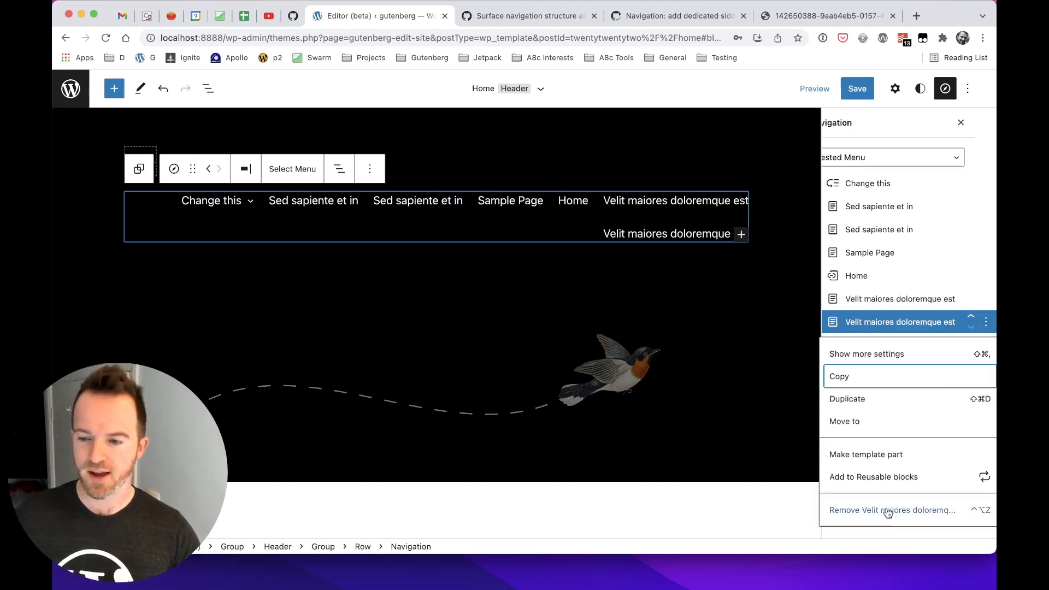
left_click(891, 510)
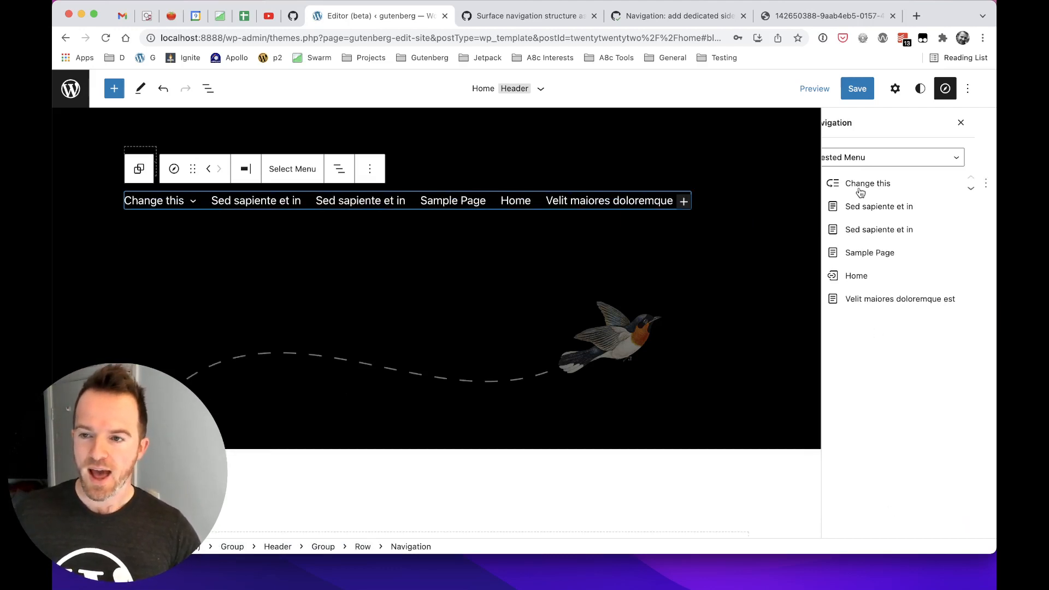
left_click(857, 87)
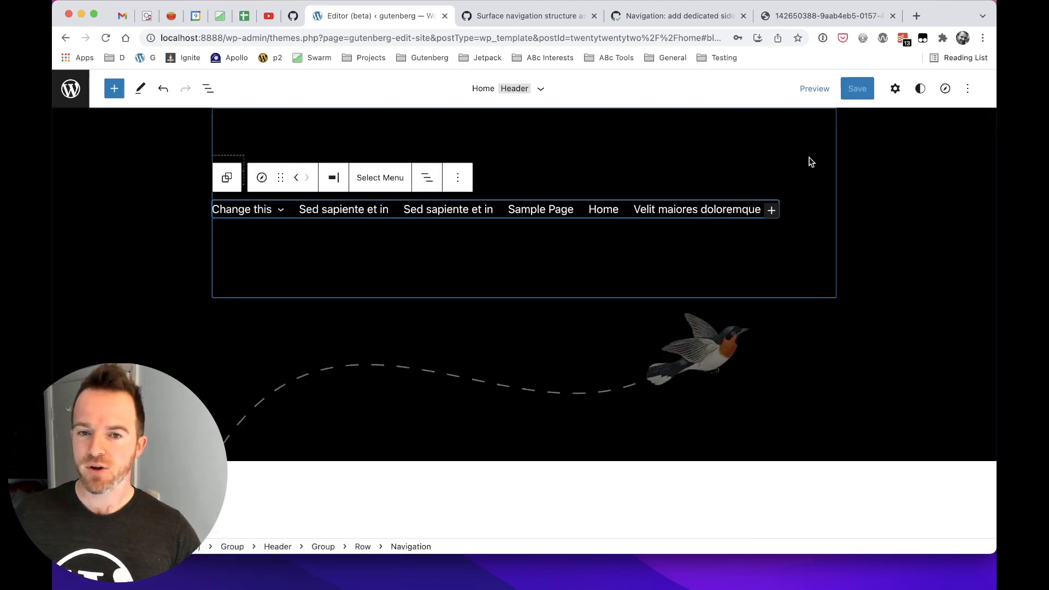
left_click(893, 87)
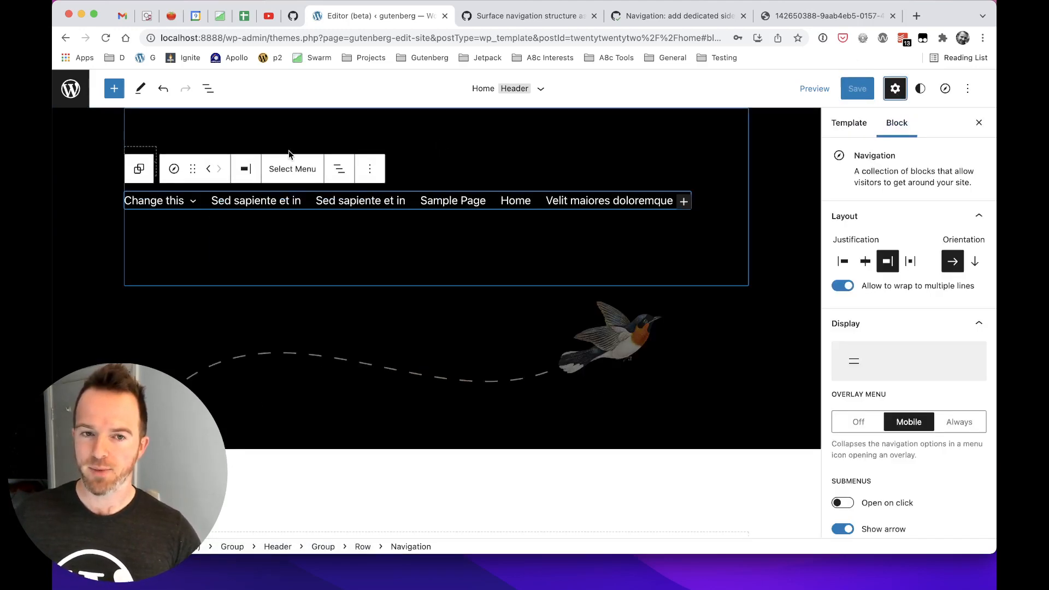
- Set Overlay Menu to Always and drag Home to the top of the Nested Menu
left_click(139, 168)
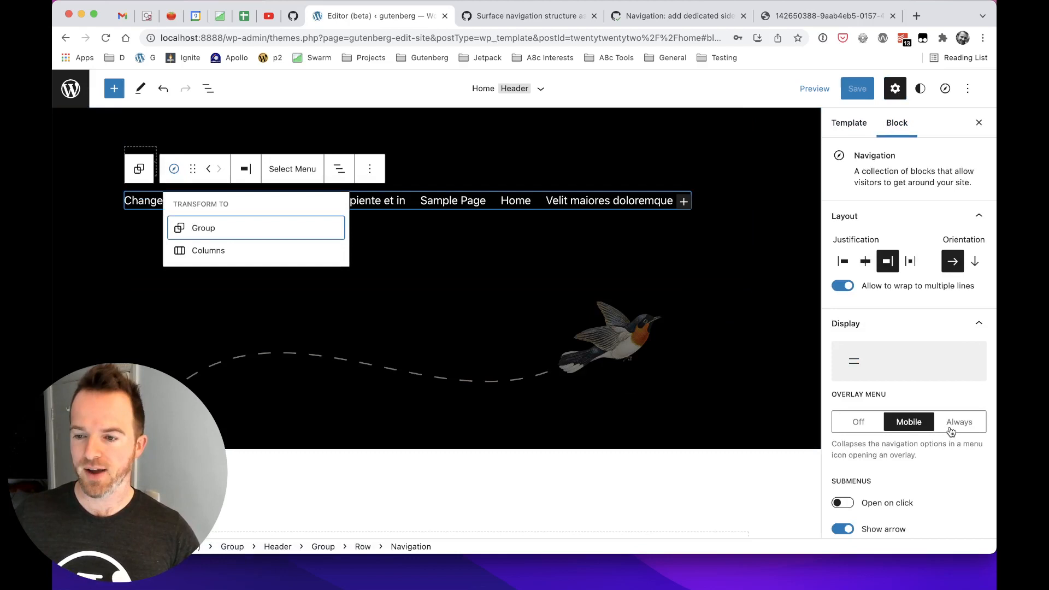
left_click(959, 422)
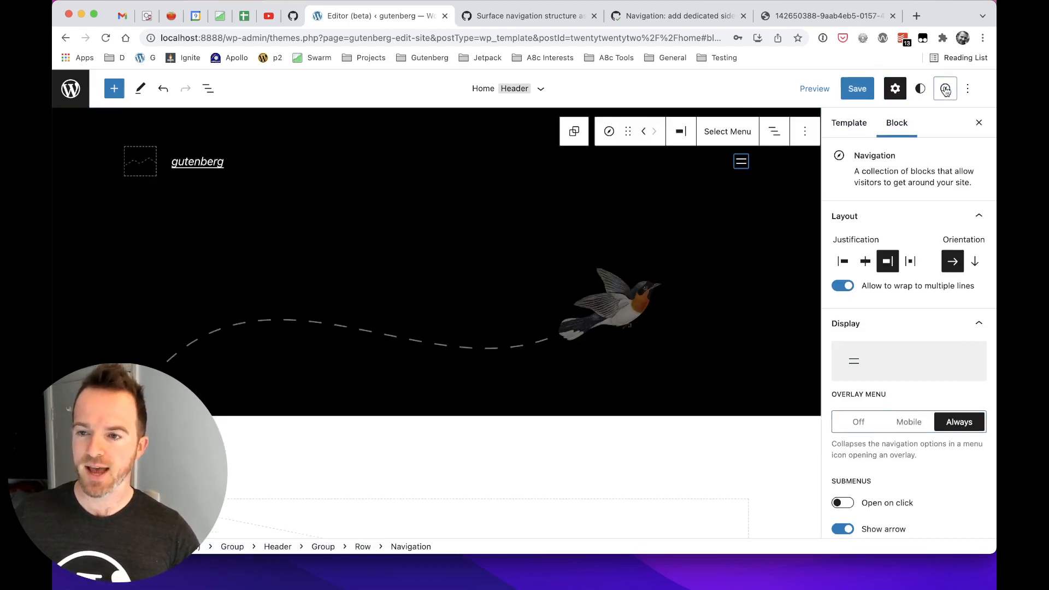
left_click(944, 88)
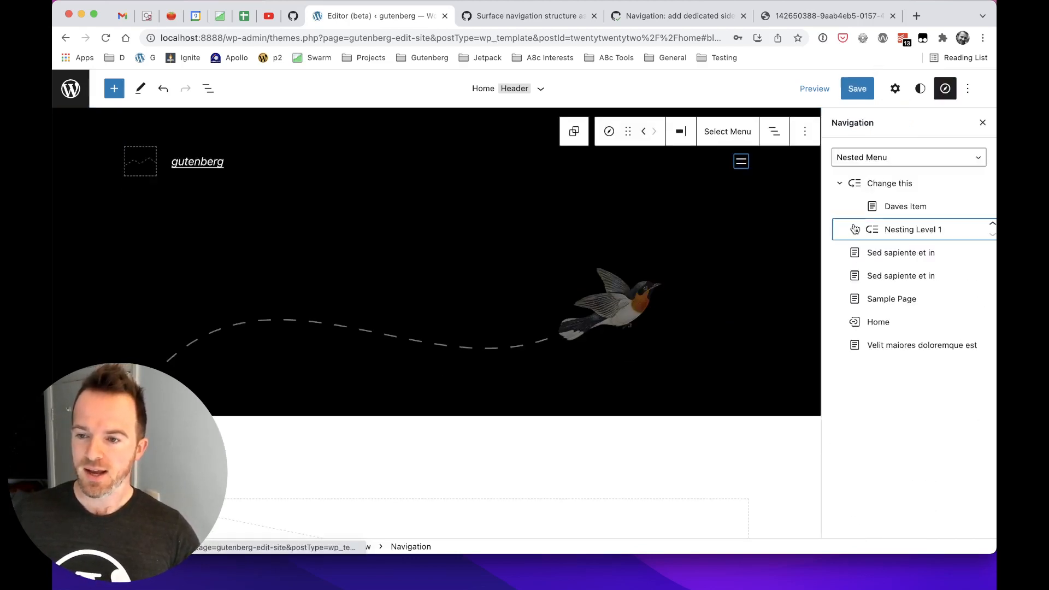
left_click(854, 230)
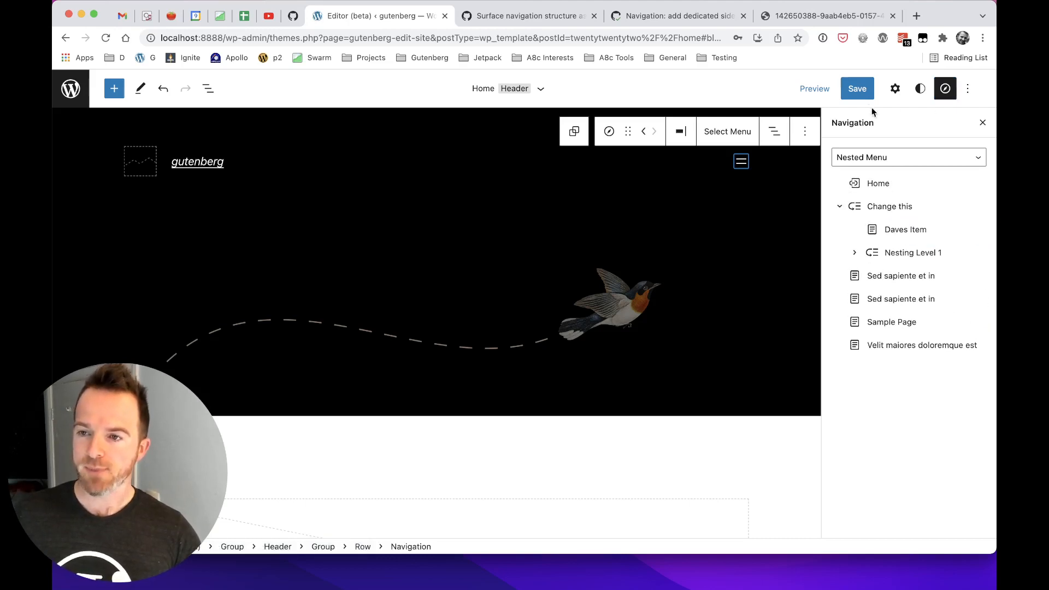
- Return to the Navigation block settings and set Overlay Menu back to Mobile
left_click(609, 131)
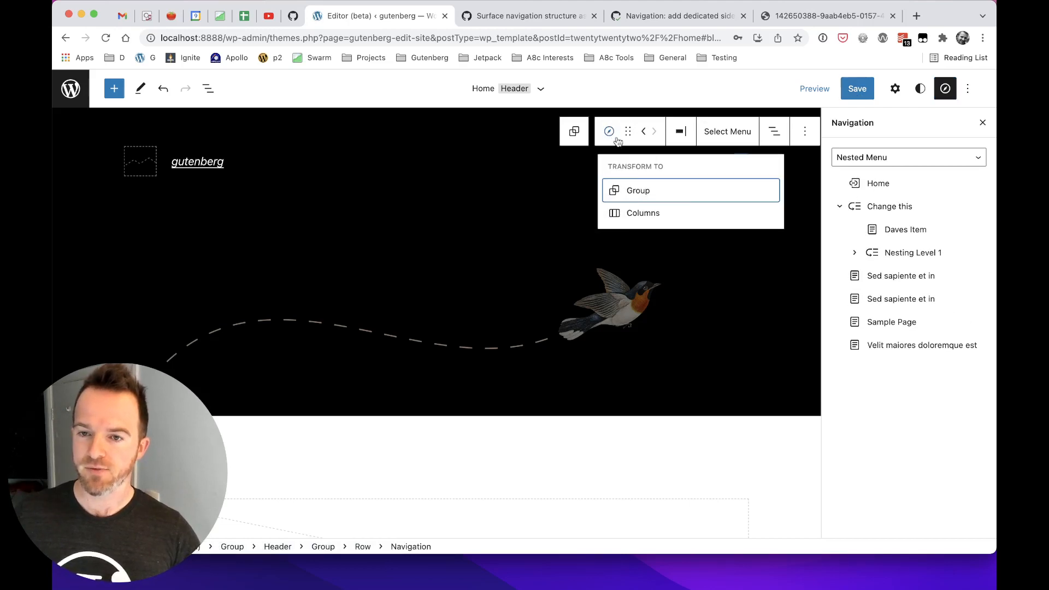
left_click(895, 87)
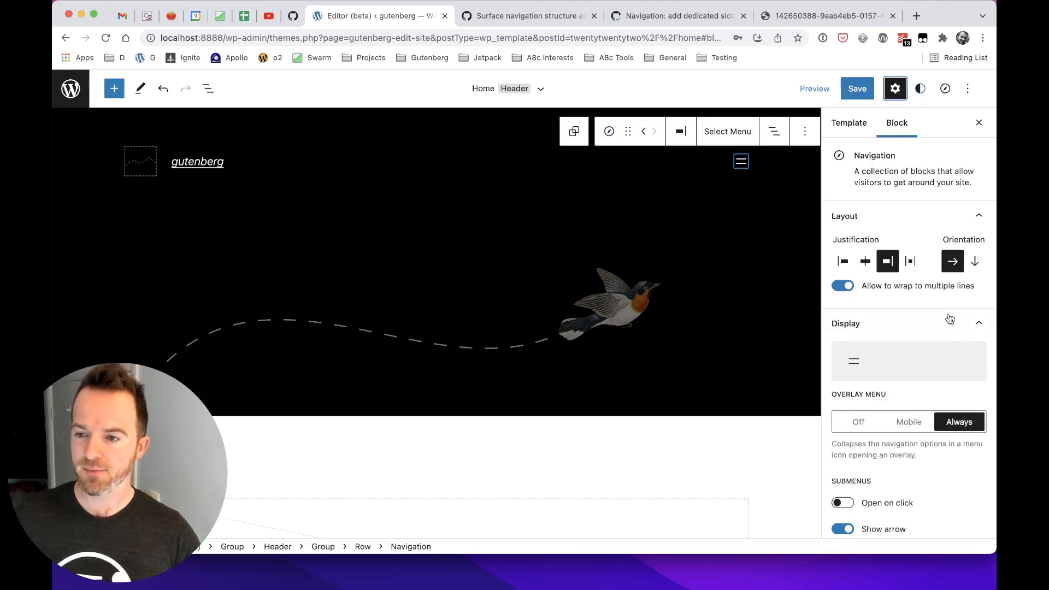
left_click(908, 422)
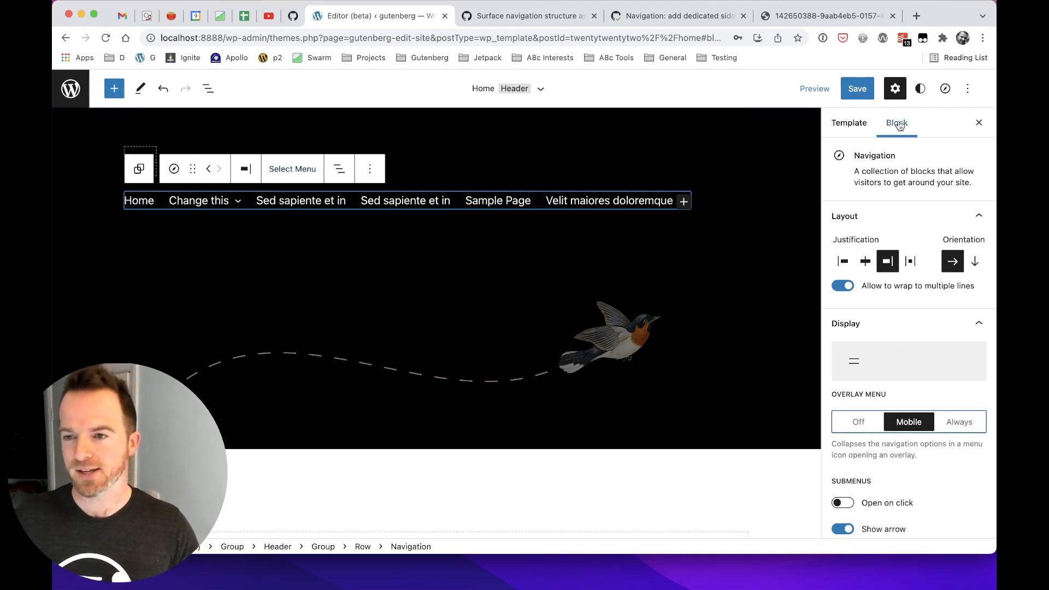
mouse_move(979, 123)
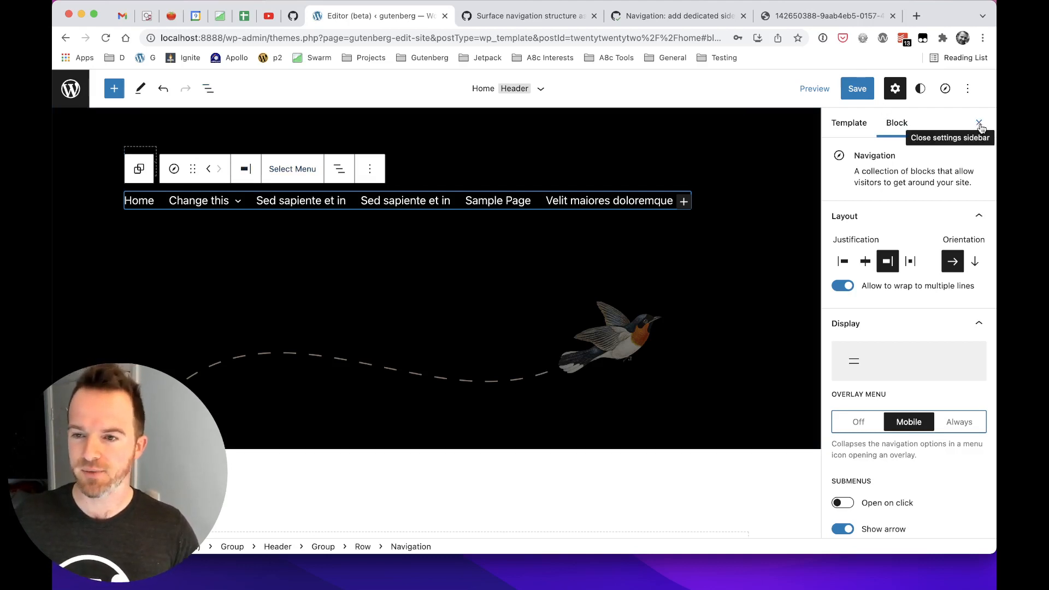
- Switch the dedicated navigation panel from Nested Menu to Primary Menu
left_click(943, 88)
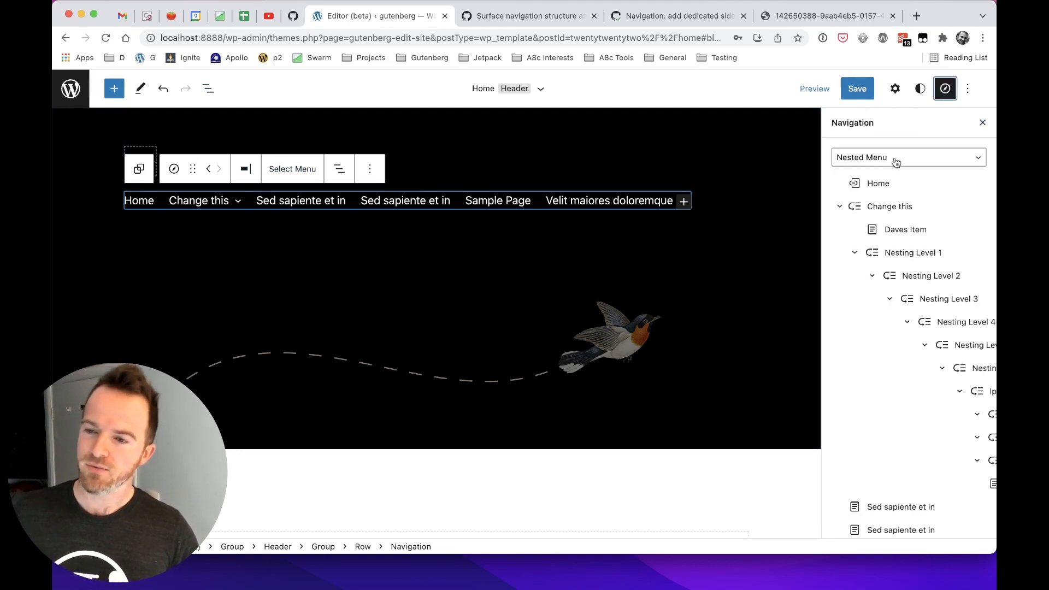
left_click(907, 157)
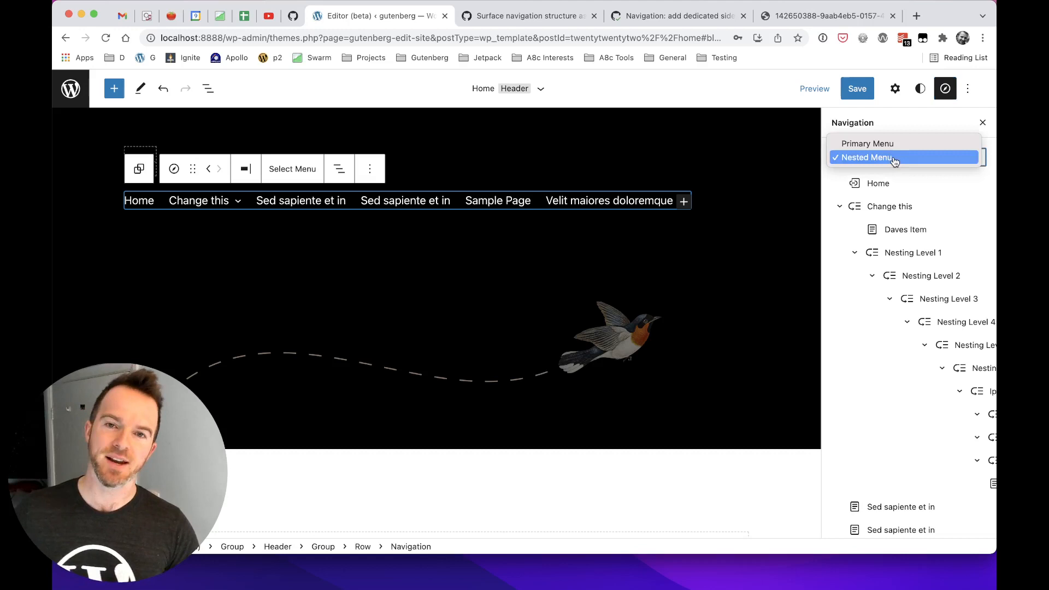
mouse_move(881, 146)
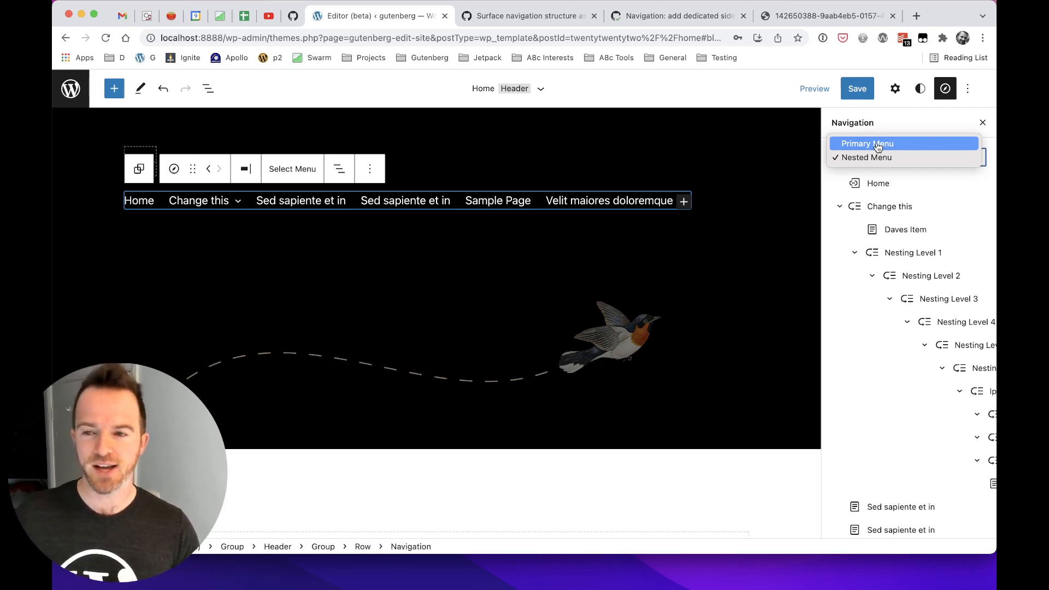
left_click(866, 143)
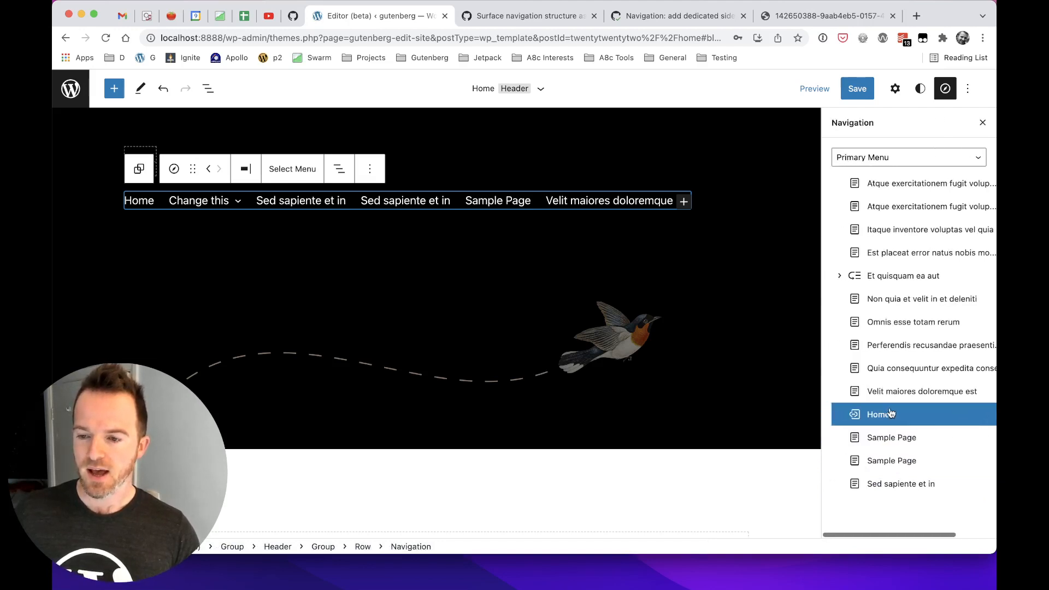
- Apply the Primary Menu so the header navigation renders all its page links inline
left_click(857, 88)
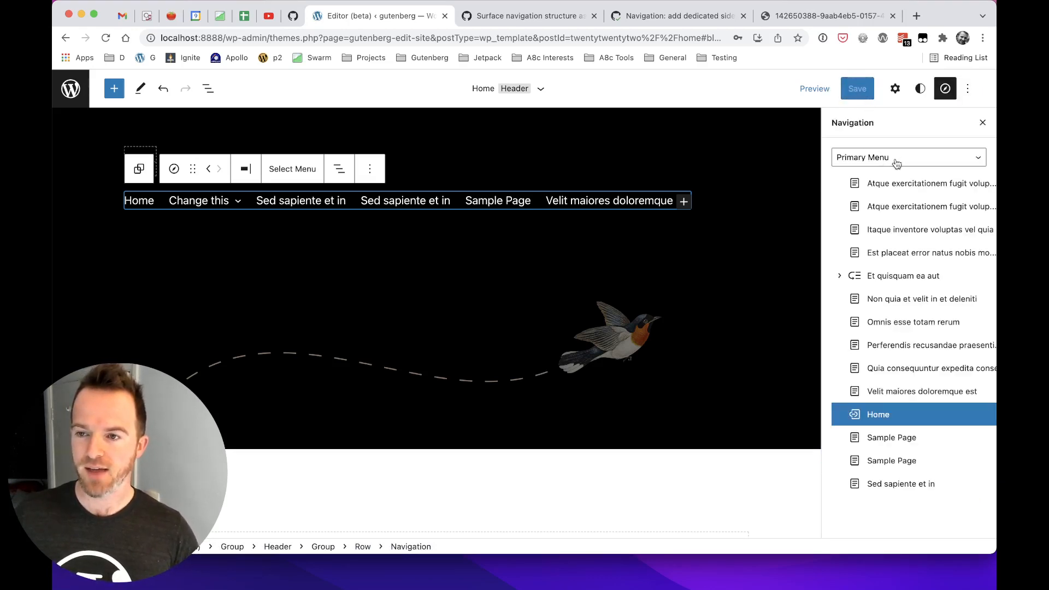
left_click(293, 168)
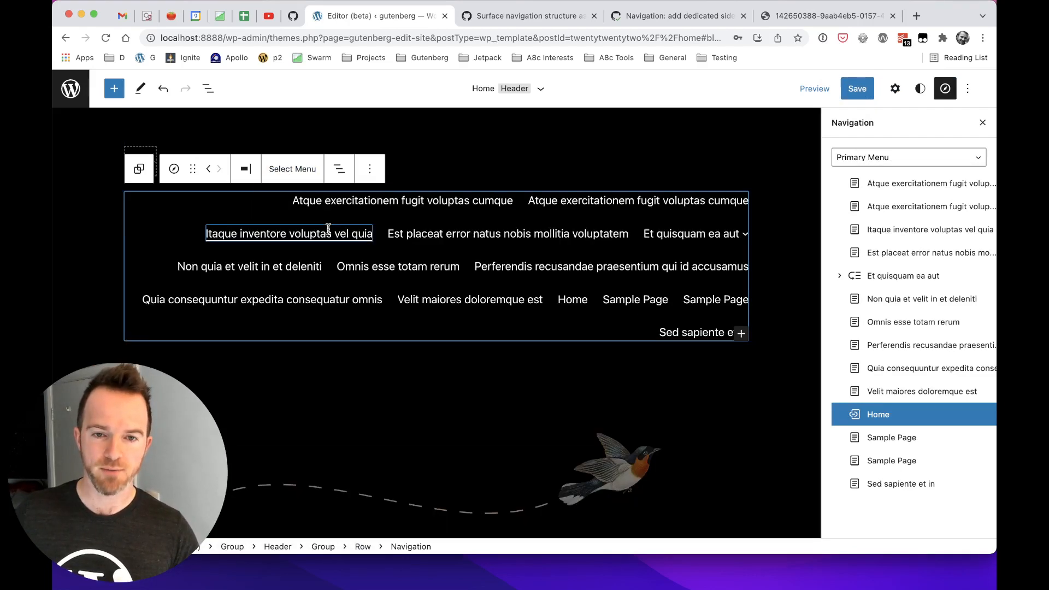
- Move the Home link down below the two Sample Page links in the Primary Menu
left_click(573, 300)
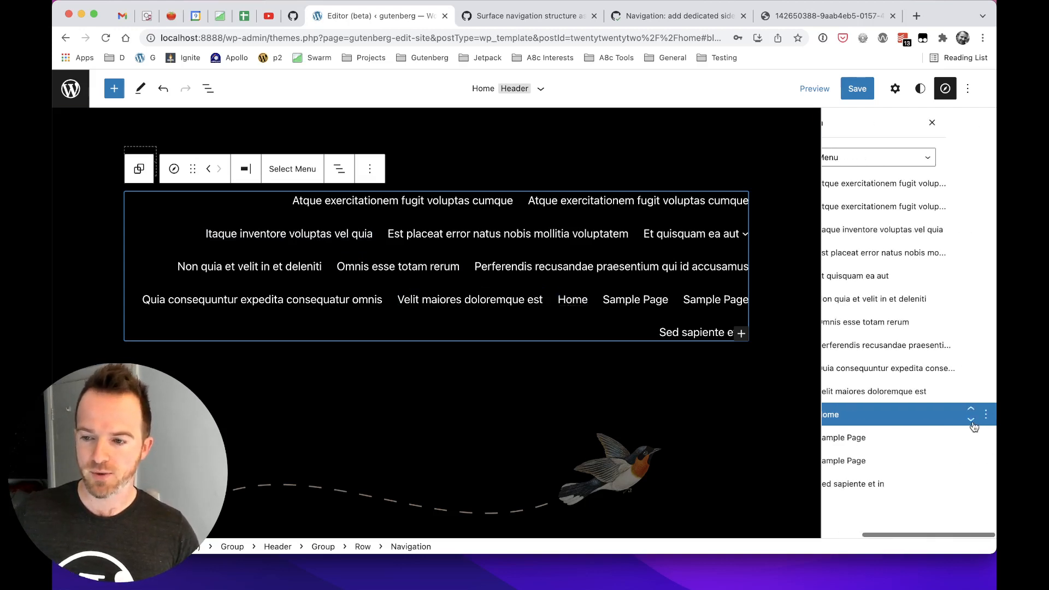
left_click(970, 419)
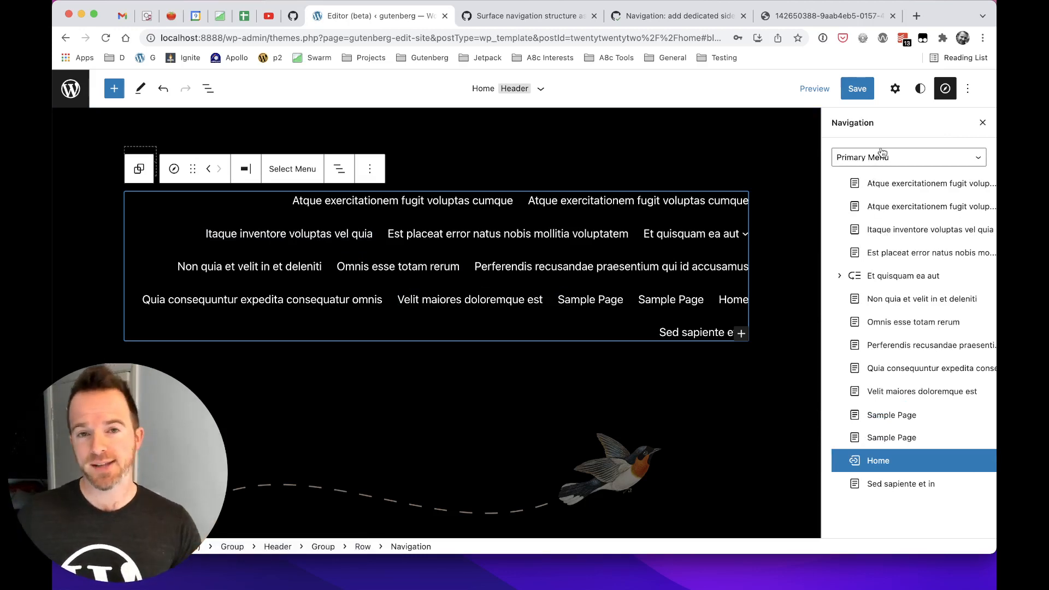
mouse_move(813, 169)
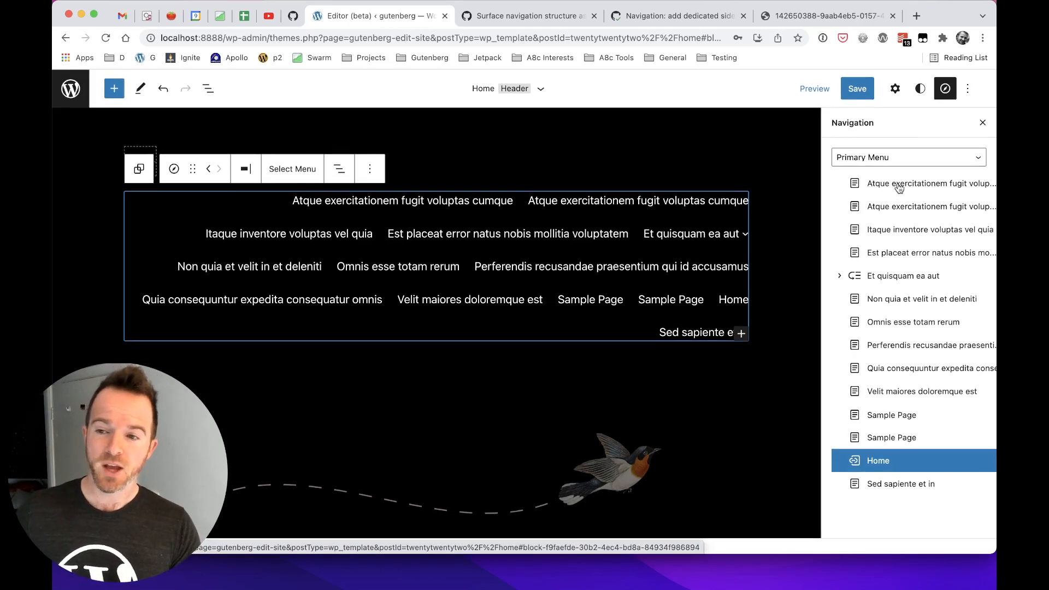
left_click(924, 183)
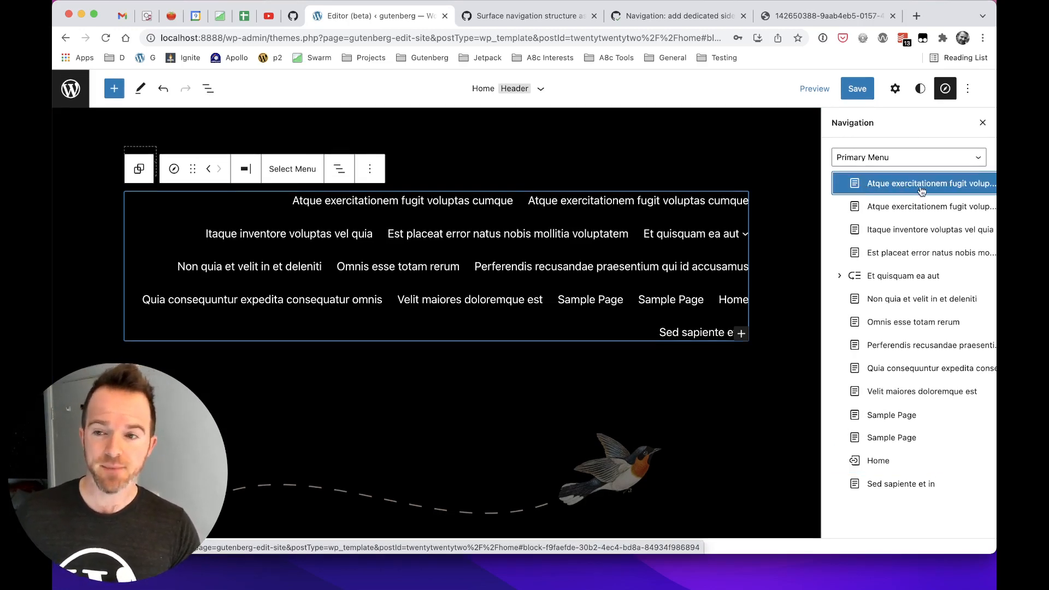
left_click(911, 207)
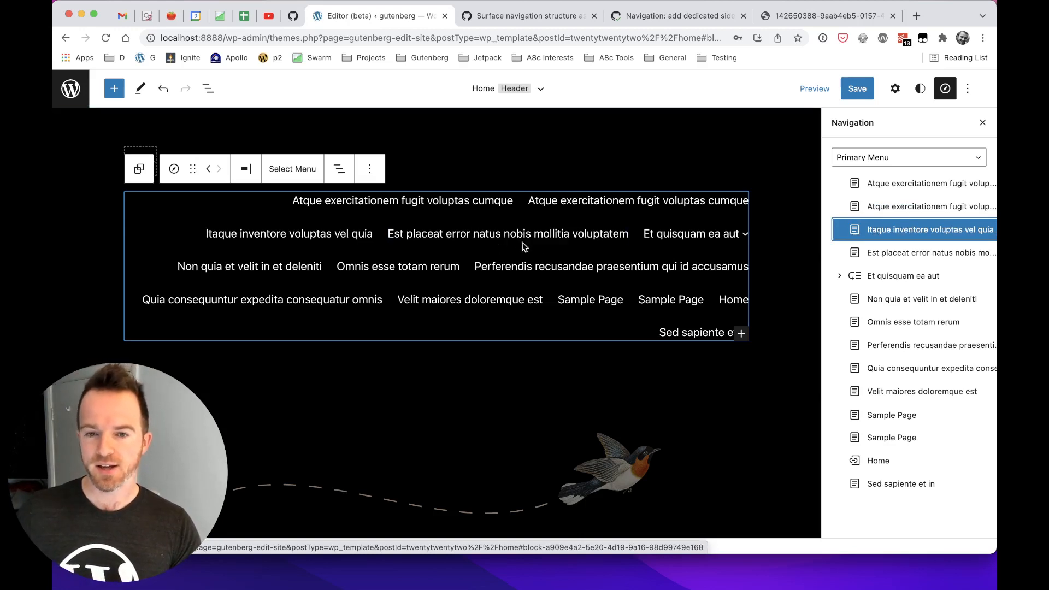
mouse_move(909, 253)
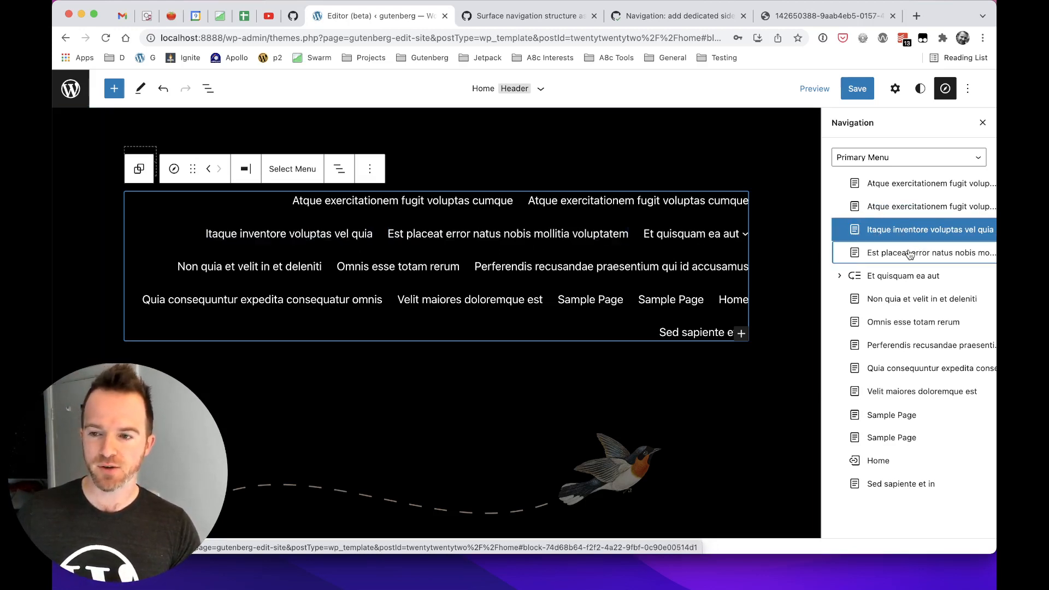
left_click(922, 298)
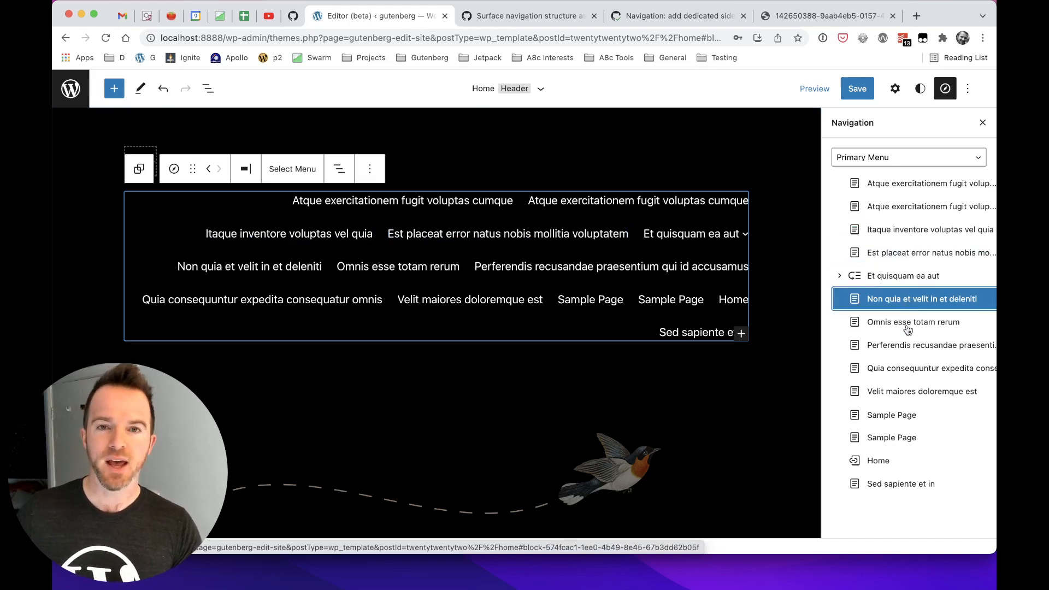
left_click(913, 321)
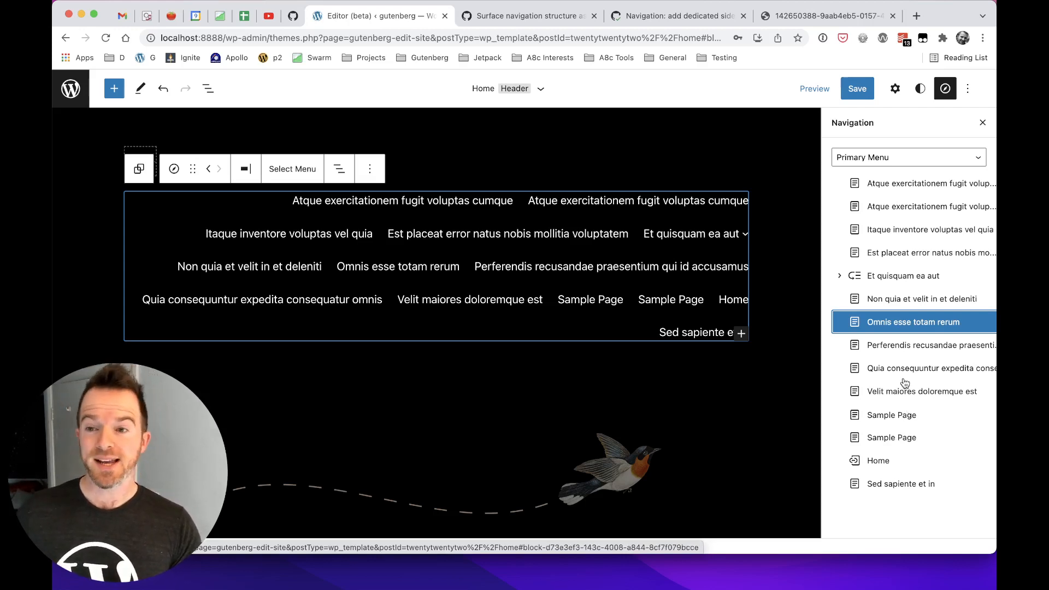
left_click(909, 158)
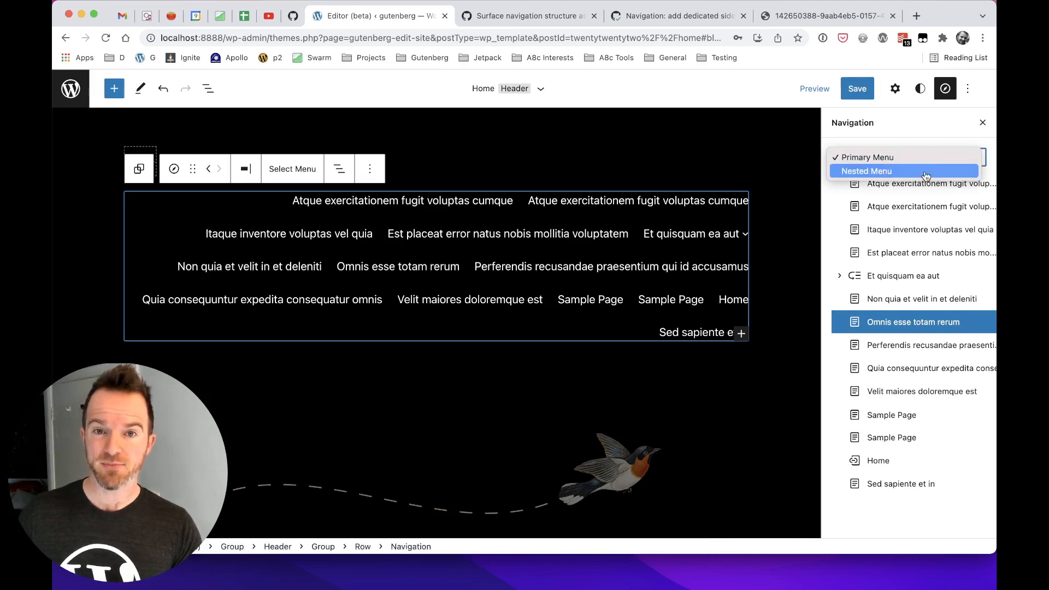
left_click(866, 170)
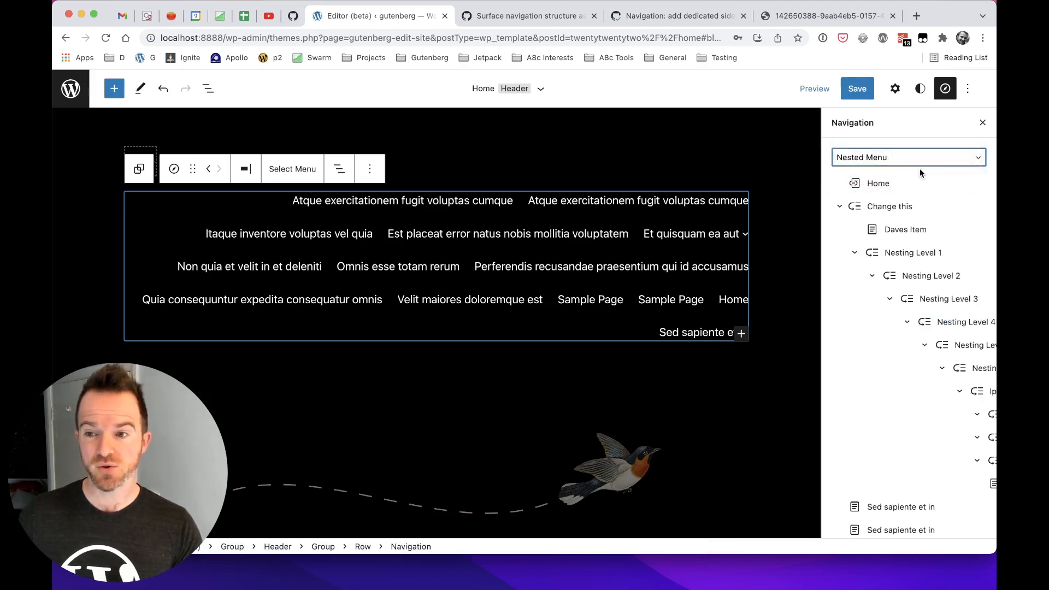
left_click(909, 158)
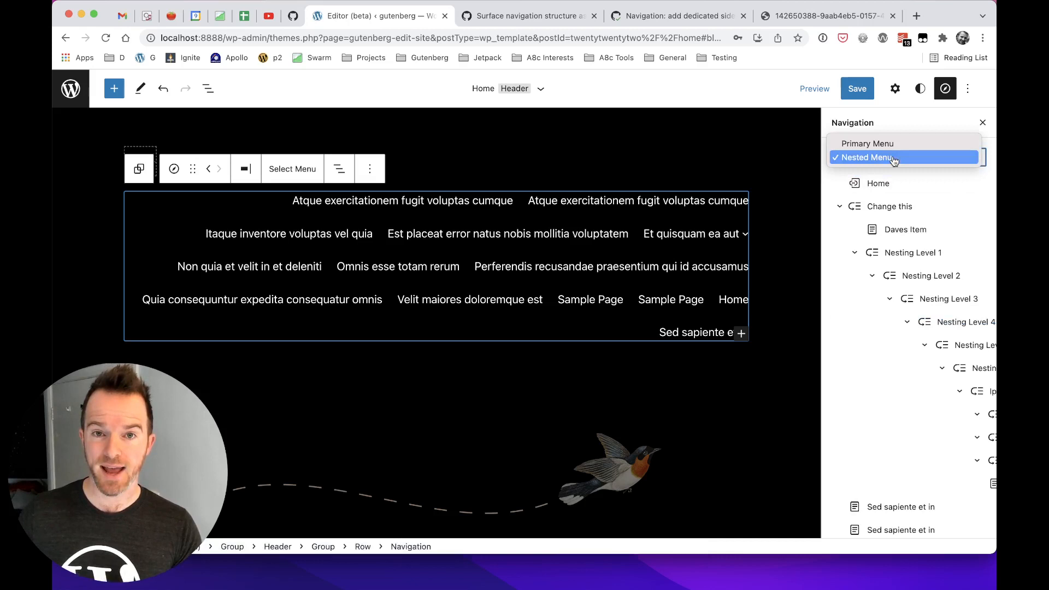
left_click(895, 158)
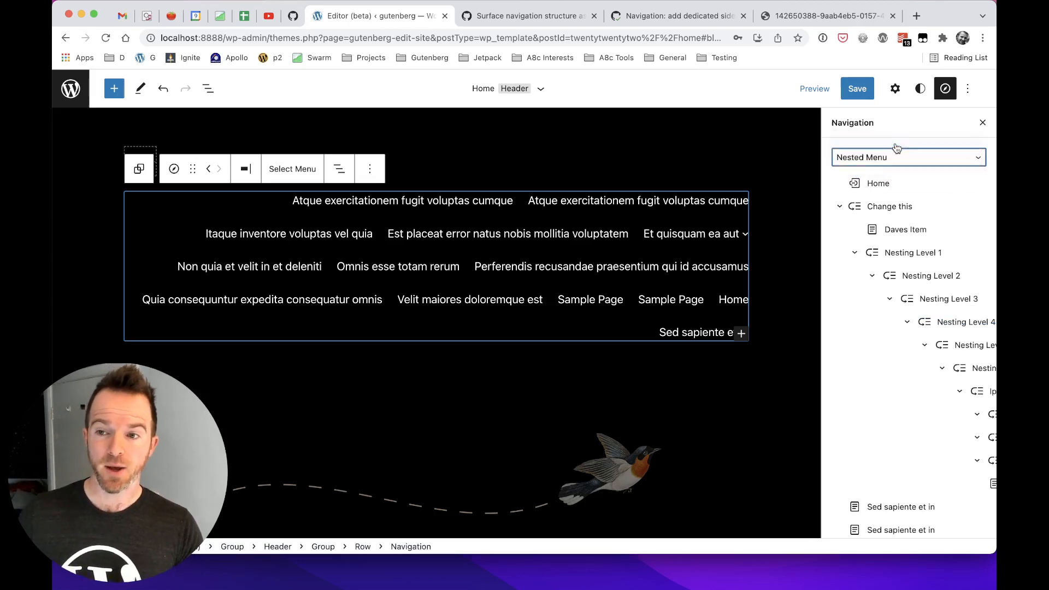
left_click(908, 157)
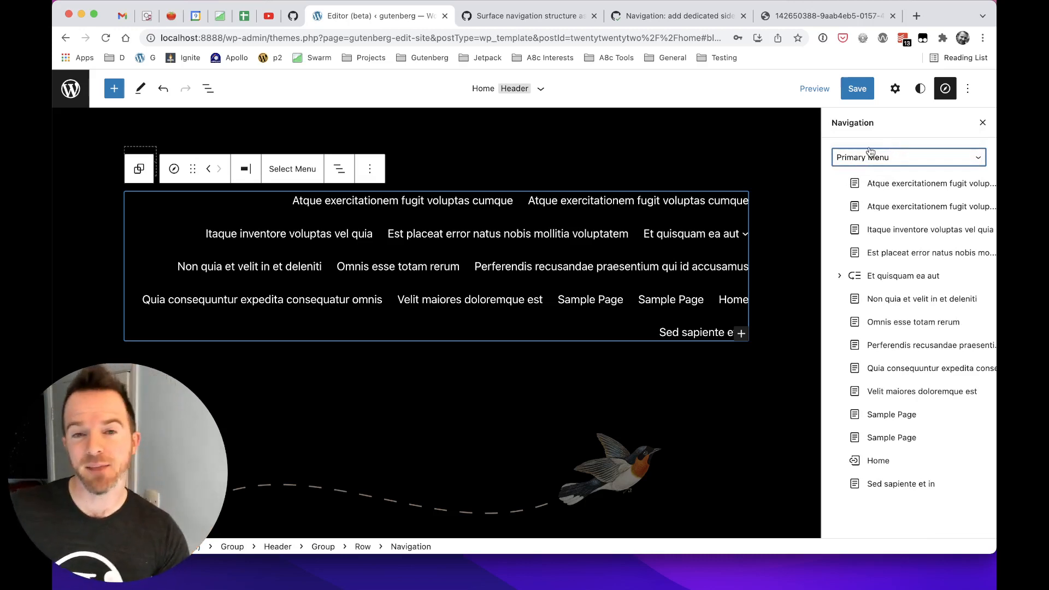
mouse_move(866, 137)
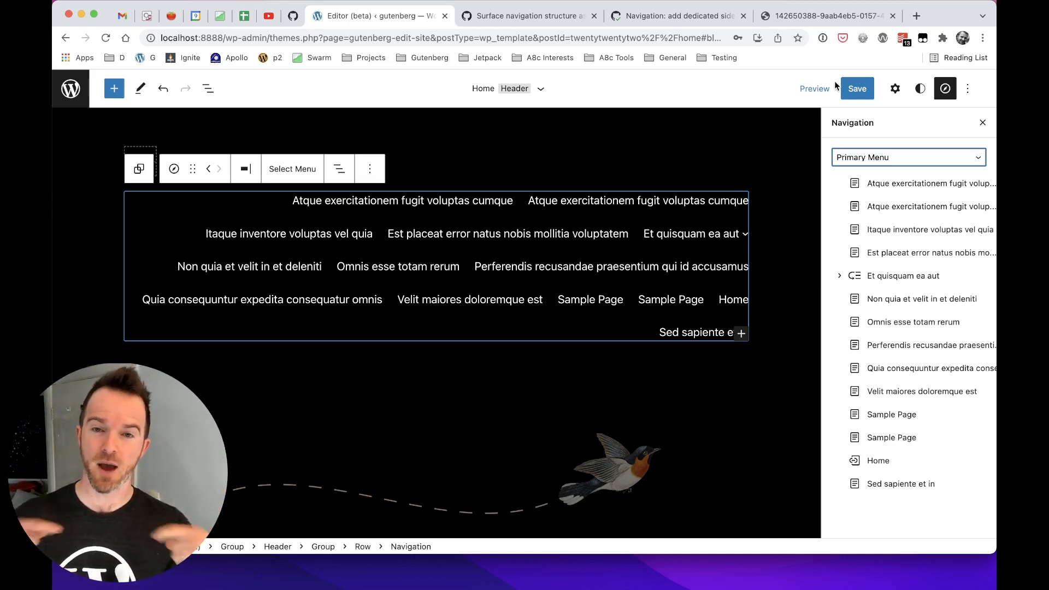
mouse_move(675, 61)
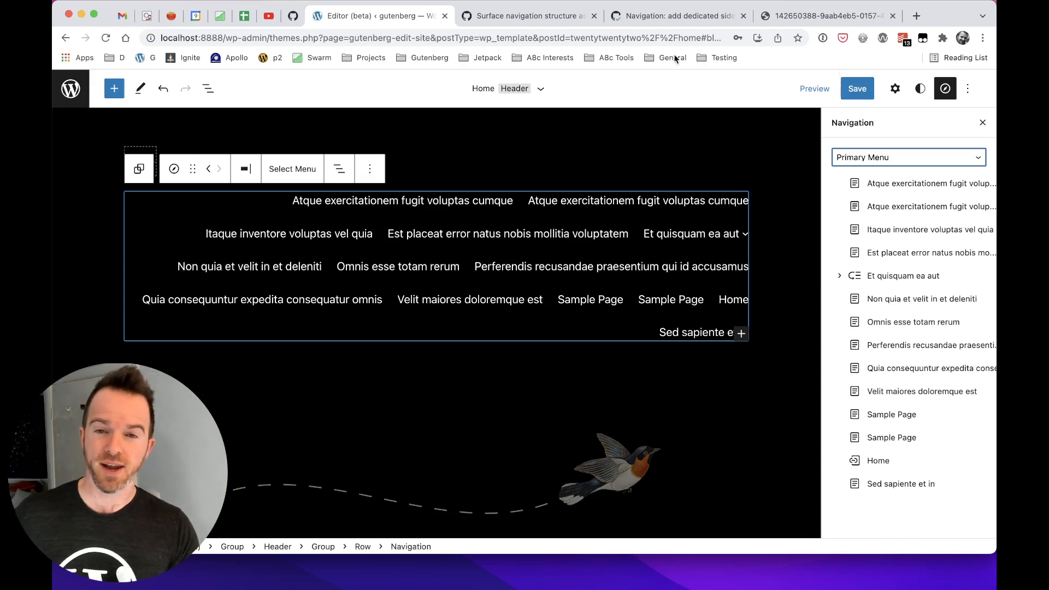
mouse_move(559, 94)
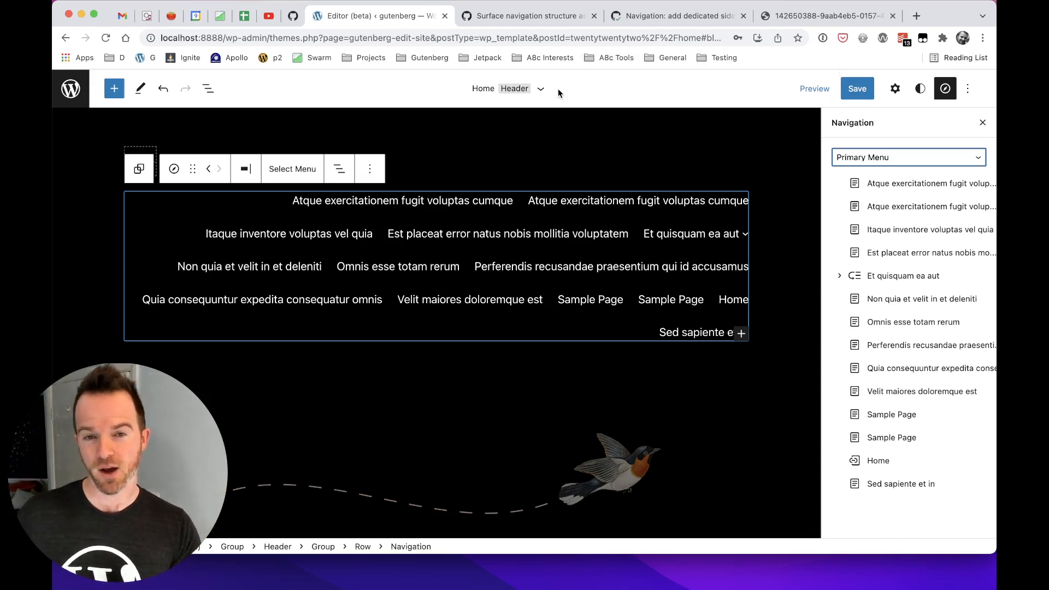